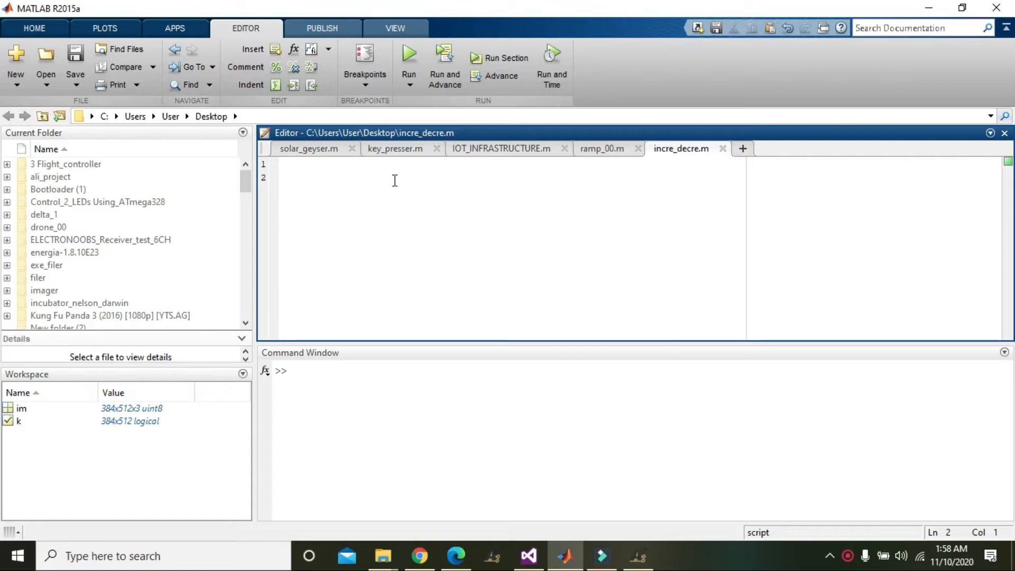
{"action": "mouse_move", "coordinate": [305, 180]}
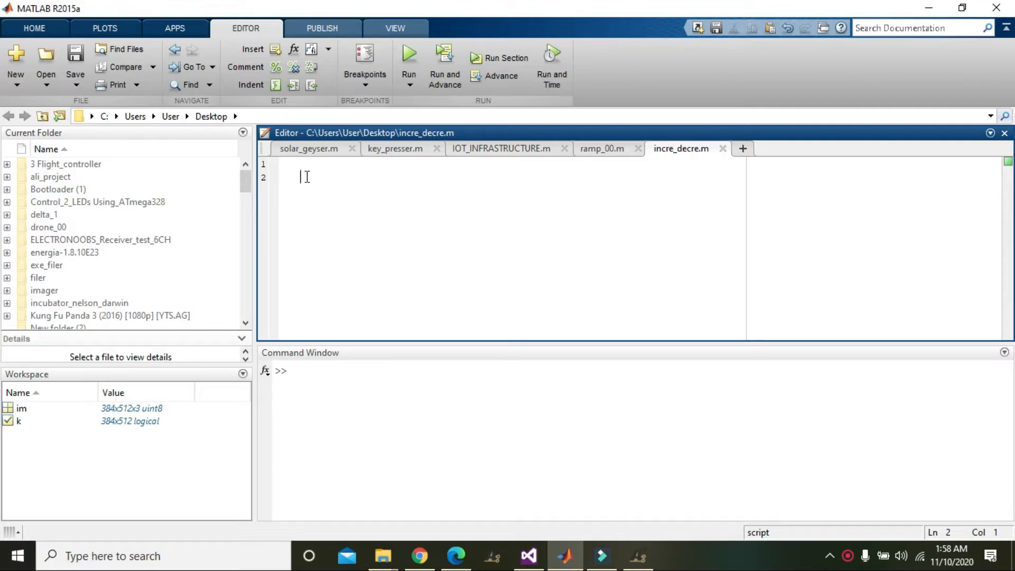
- Write im=imread('peppers.png') on line 2 of incre_decre.m
{"action": "type", "text": "im"}
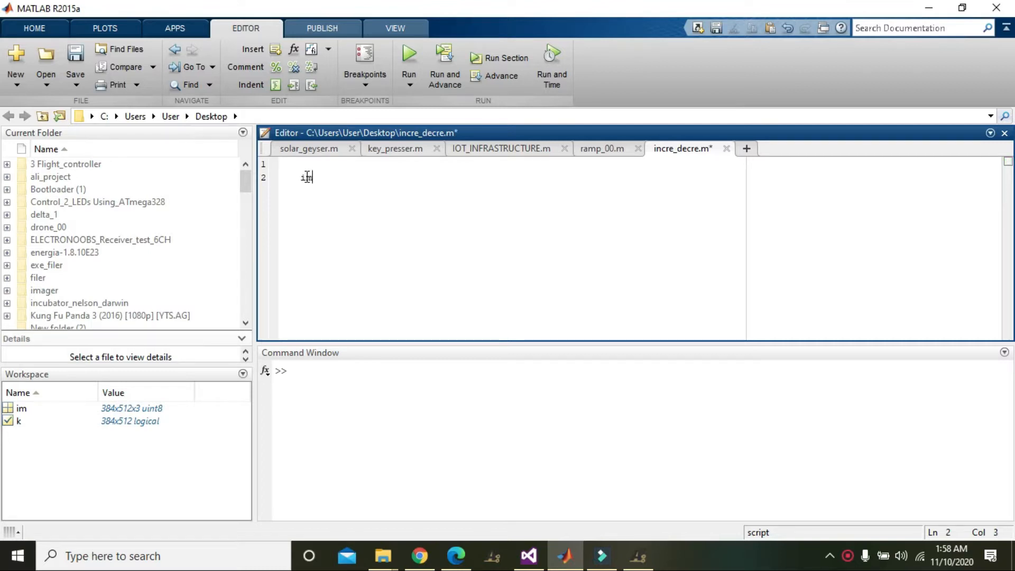
{"action": "type", "text": "="}
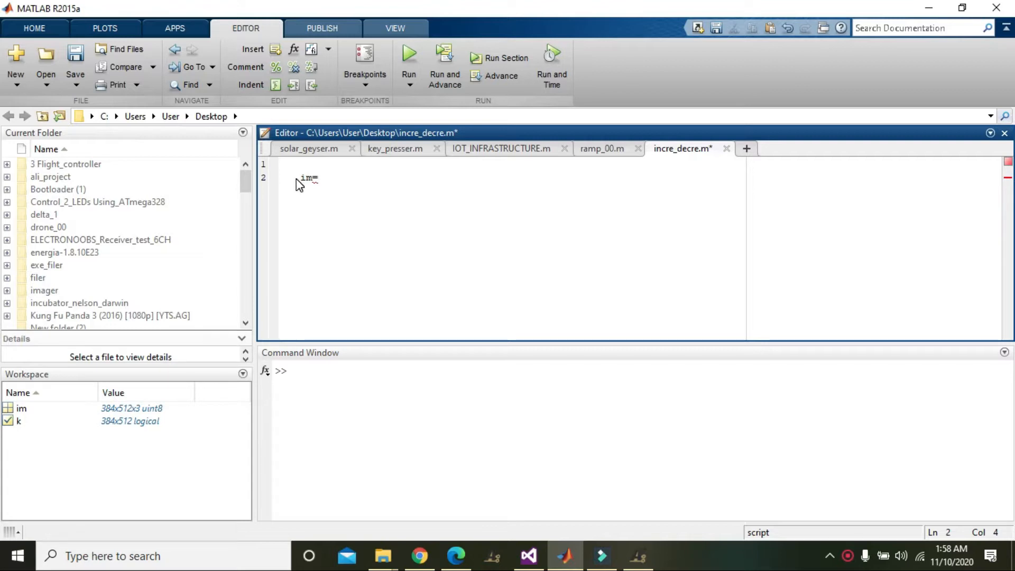
{"action": "type", "text": "imread"}
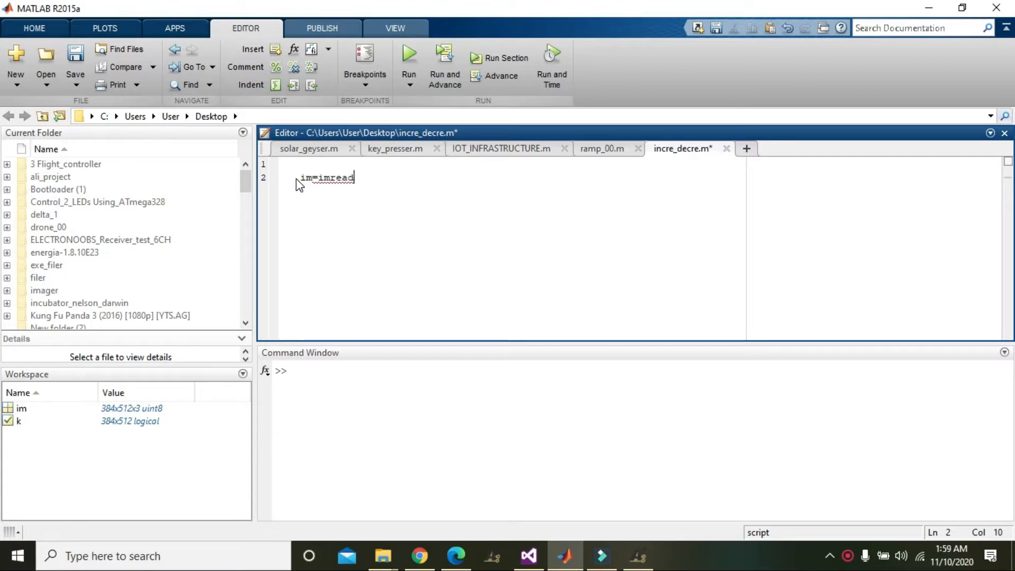
{"action": "type", "text": "("}
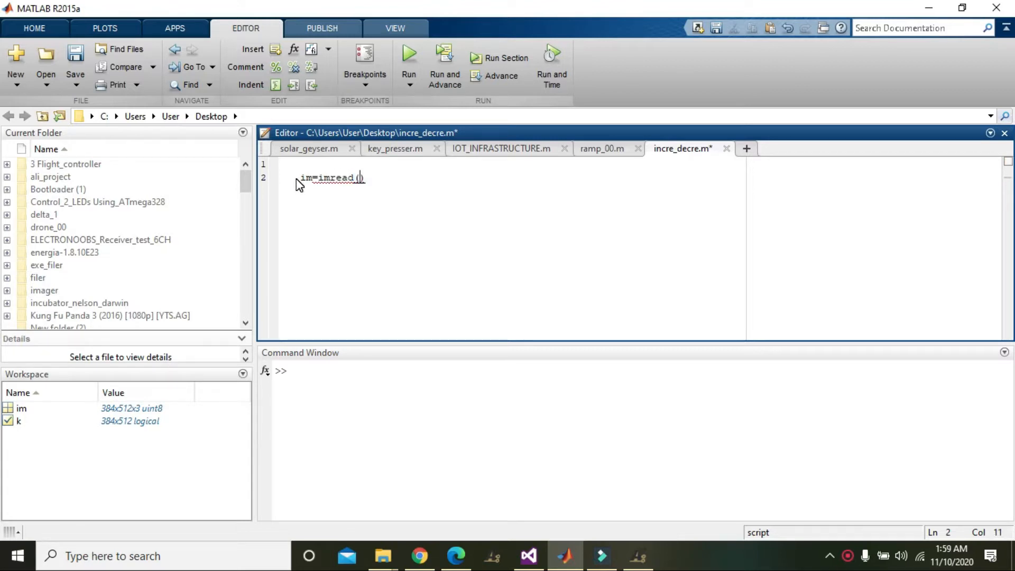
{"action": "type", "text": "''"}
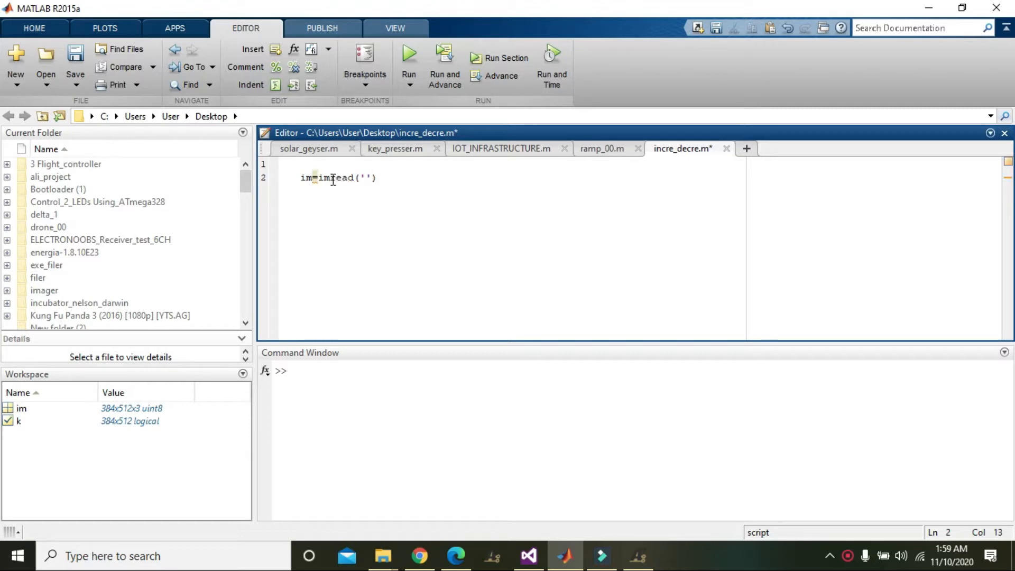
{"action": "double_click", "coordinate": [335, 177]}
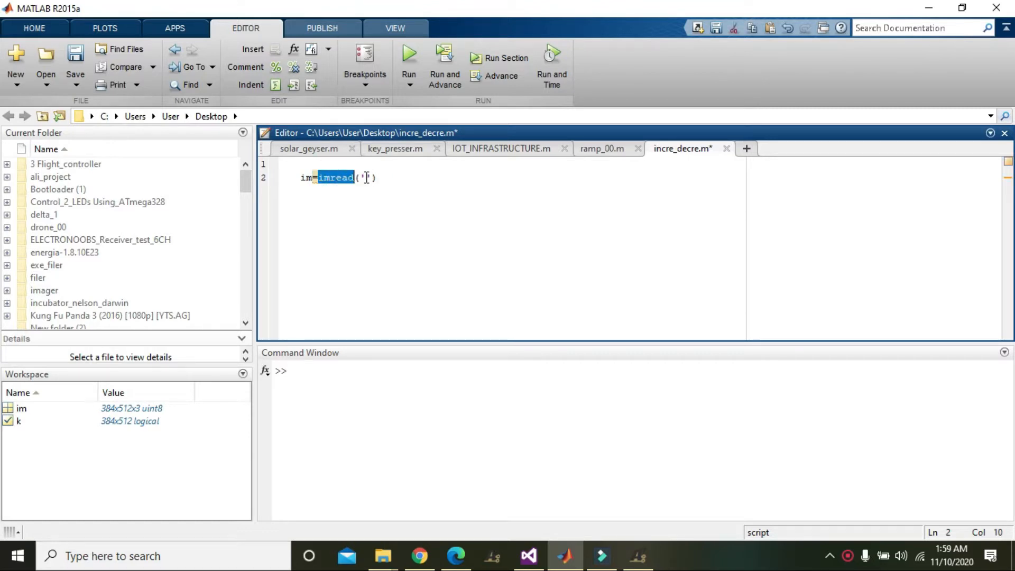
{"action": "left_click", "coordinate": [367, 178]}
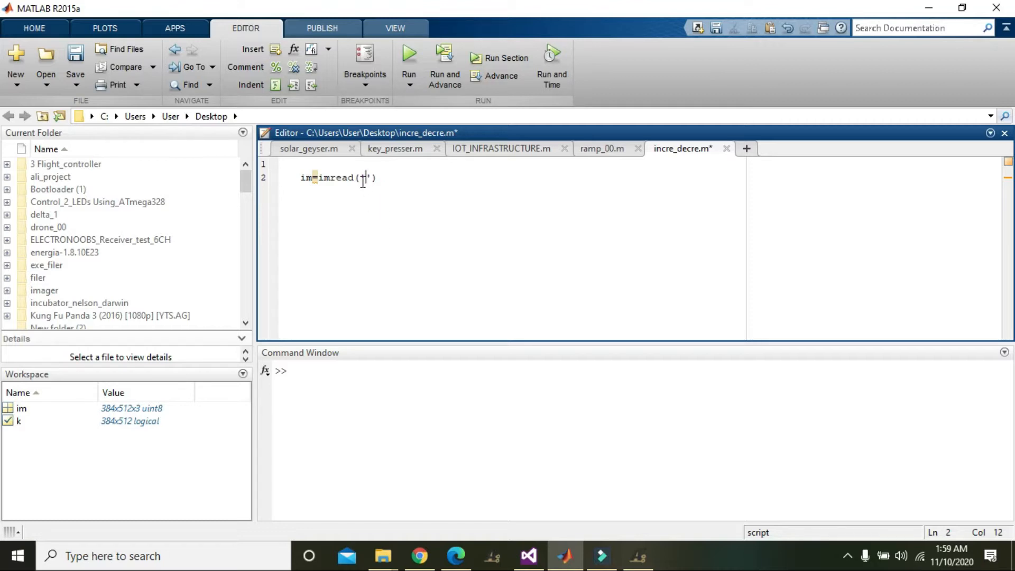
{"action": "type", "text": "peppers.p"}
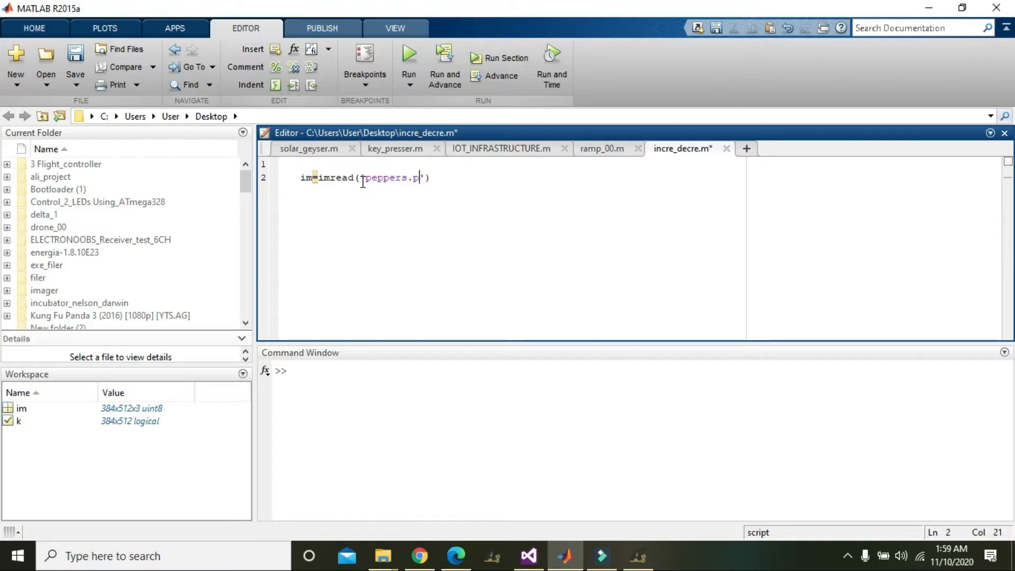
{"action": "type", "text": "ng"}
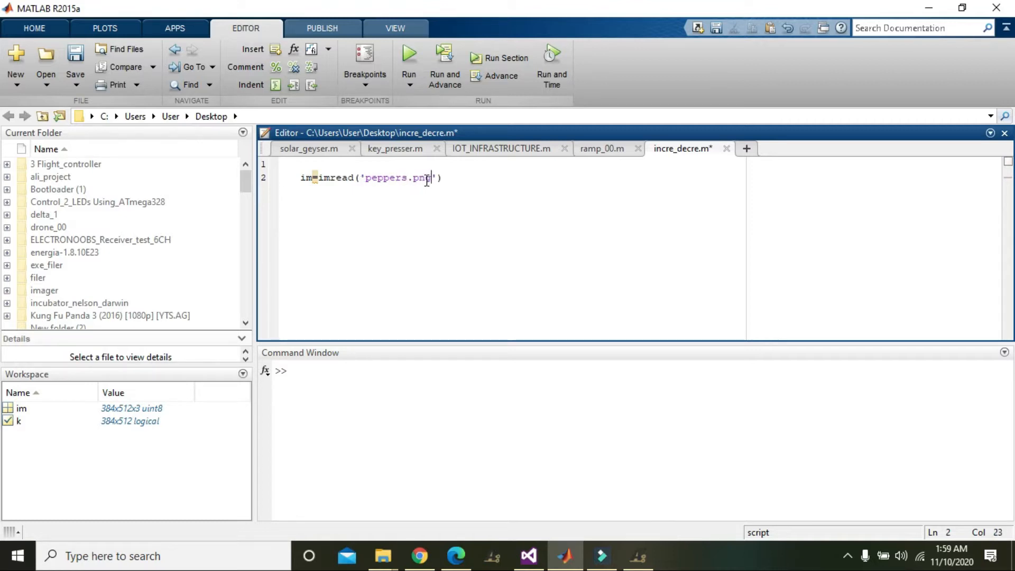
{"action": "double_click", "coordinate": [396, 177]}
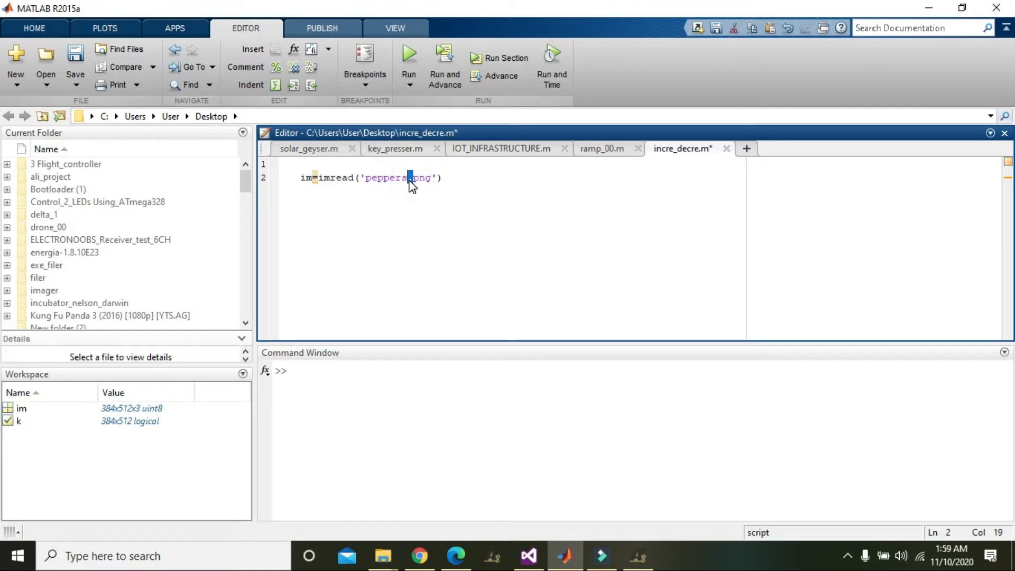
{"action": "left_click", "coordinate": [447, 178]}
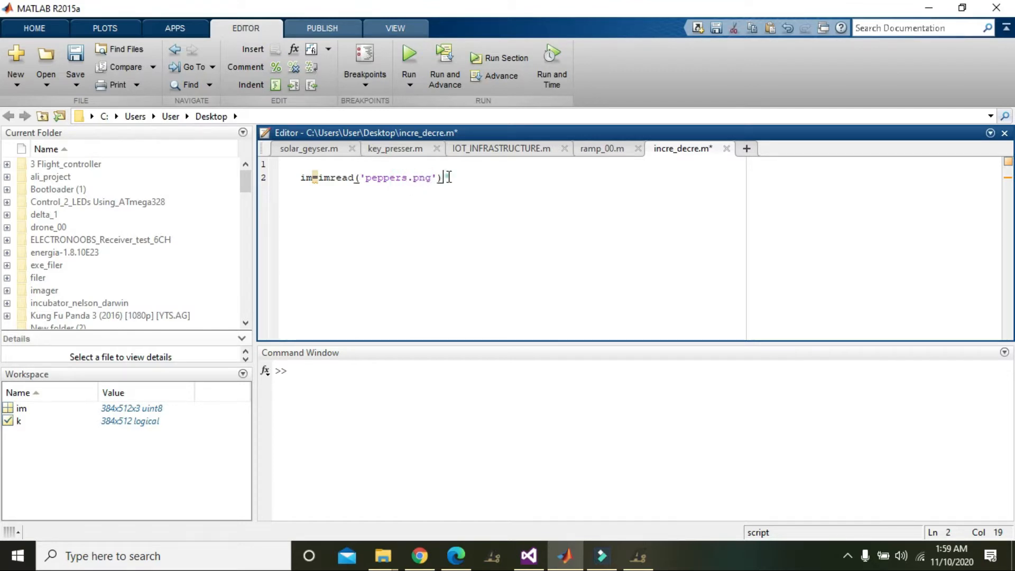
{"action": "double_click", "coordinate": [395, 178]}
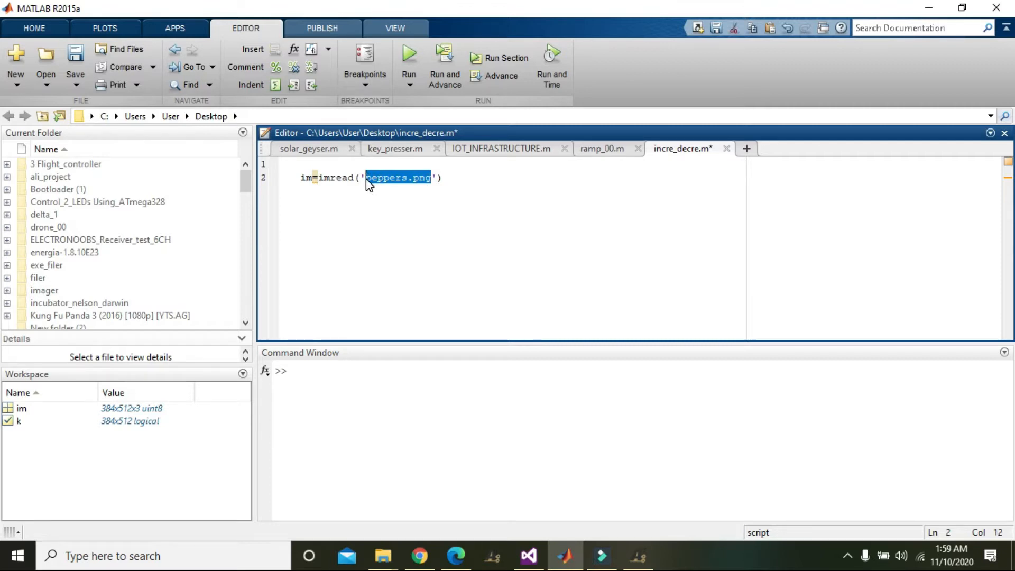
- Save and run incre_decre.m with Run and Advance to print the peppers pixel values
{"action": "left_click", "coordinate": [430, 177]}
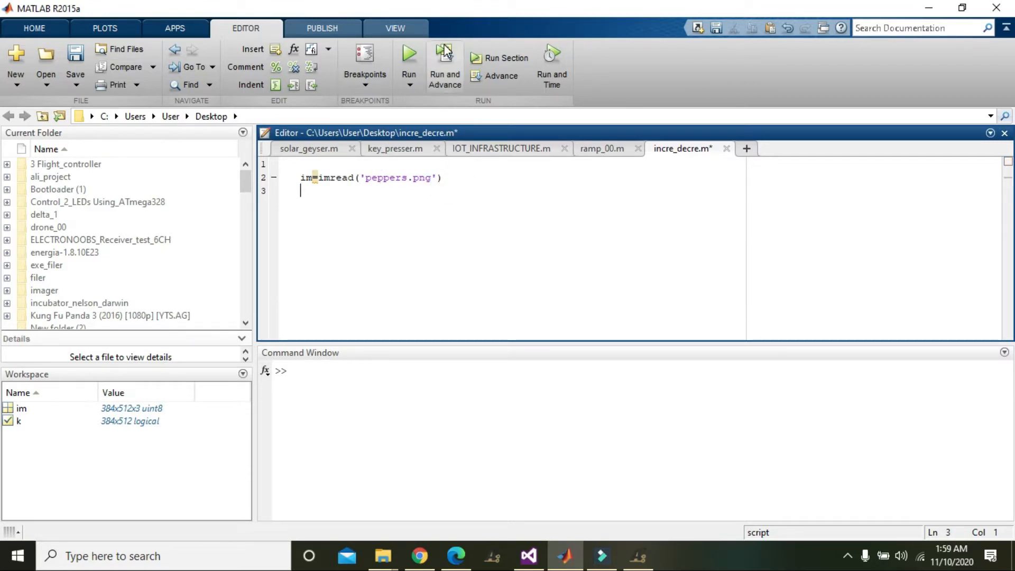
{"action": "left_click", "coordinate": [409, 53]}
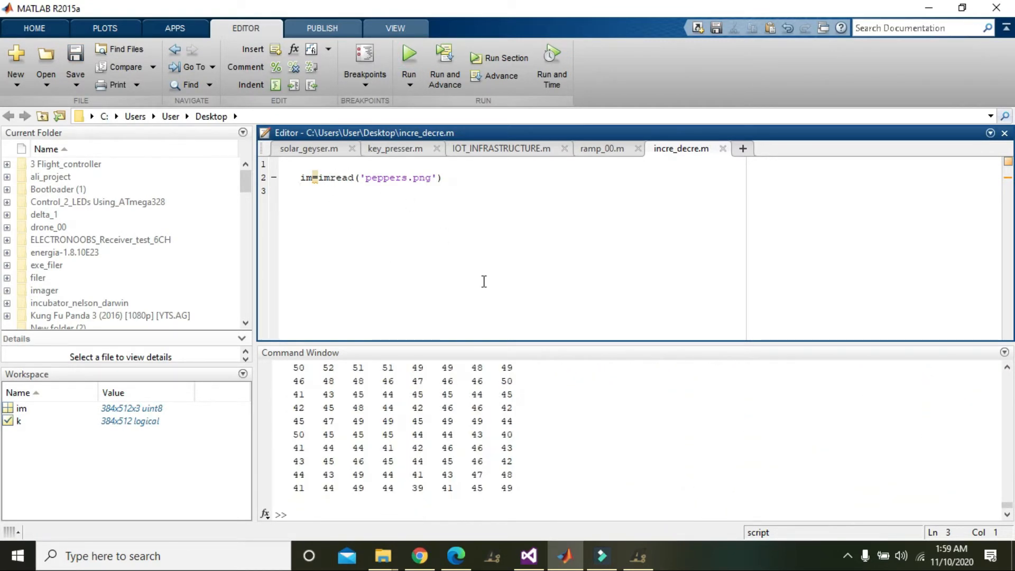
{"action": "mouse_move", "coordinate": [400, 196]}
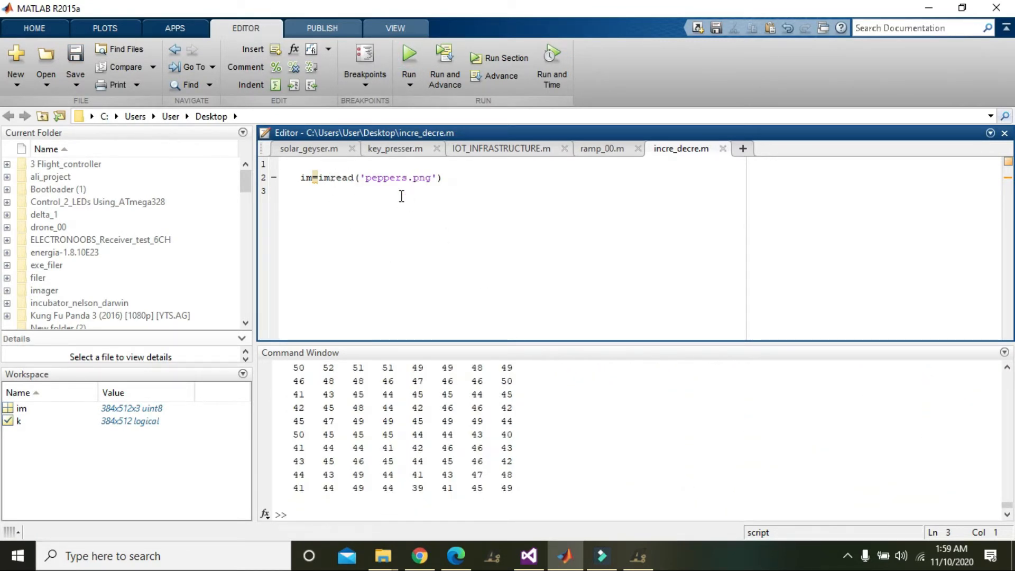
{"action": "mouse_move", "coordinate": [390, 219]}
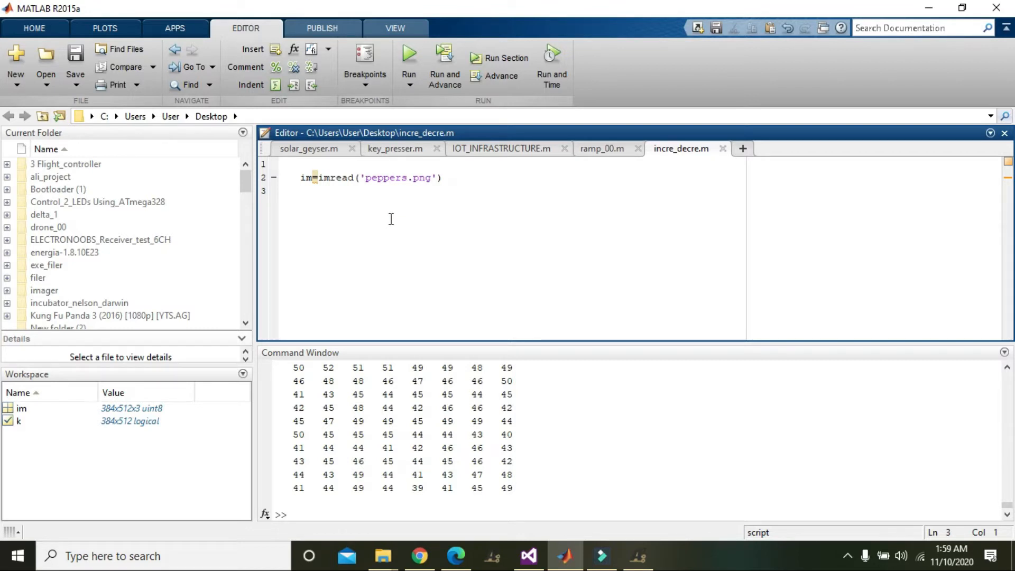
- Type the im2bw conversion of im into convert on line 3, with threshold .7
{"action": "type", "text": "co"}
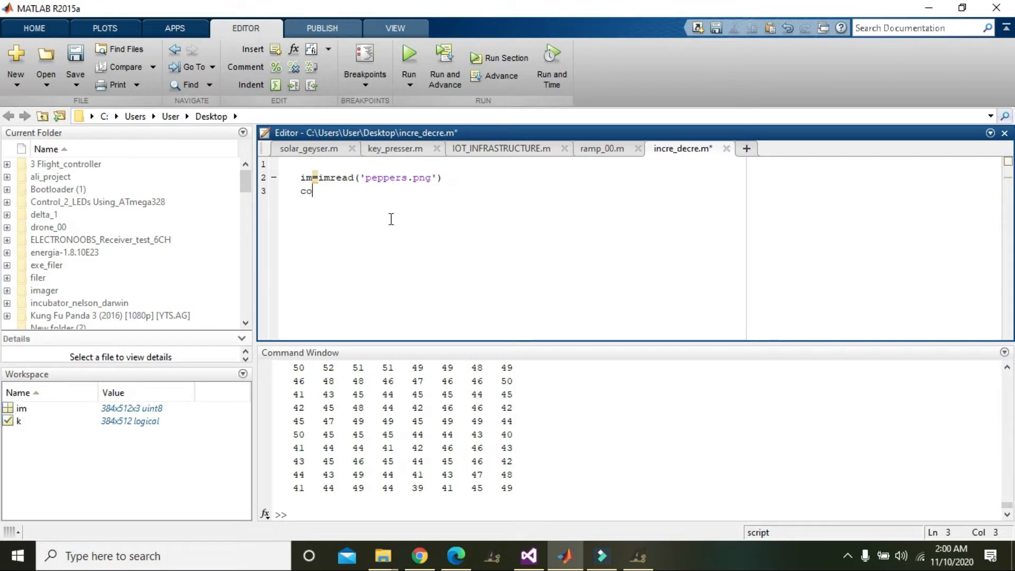
{"action": "type", "text": "n"}
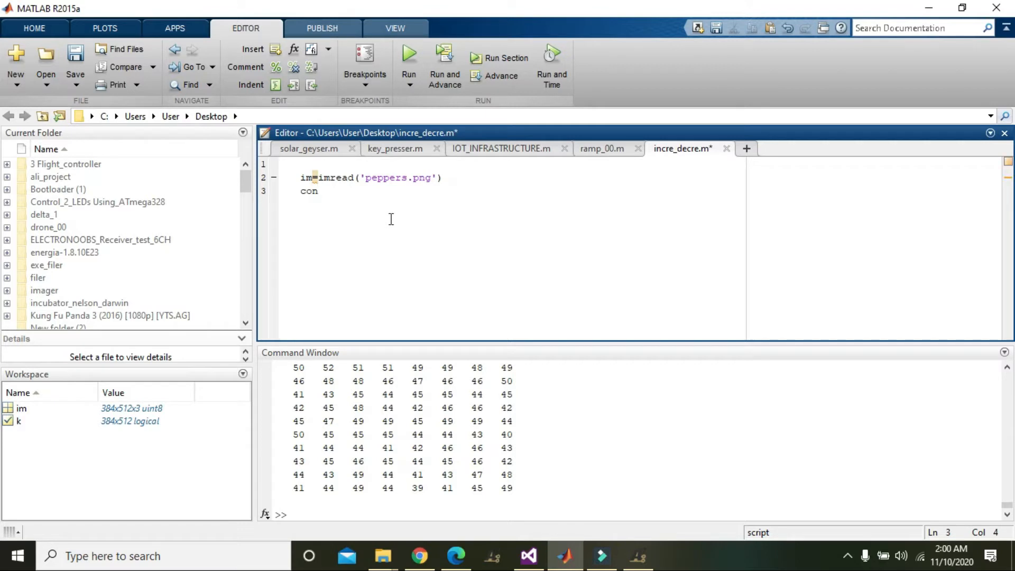
{"action": "type", "text": "vert="}
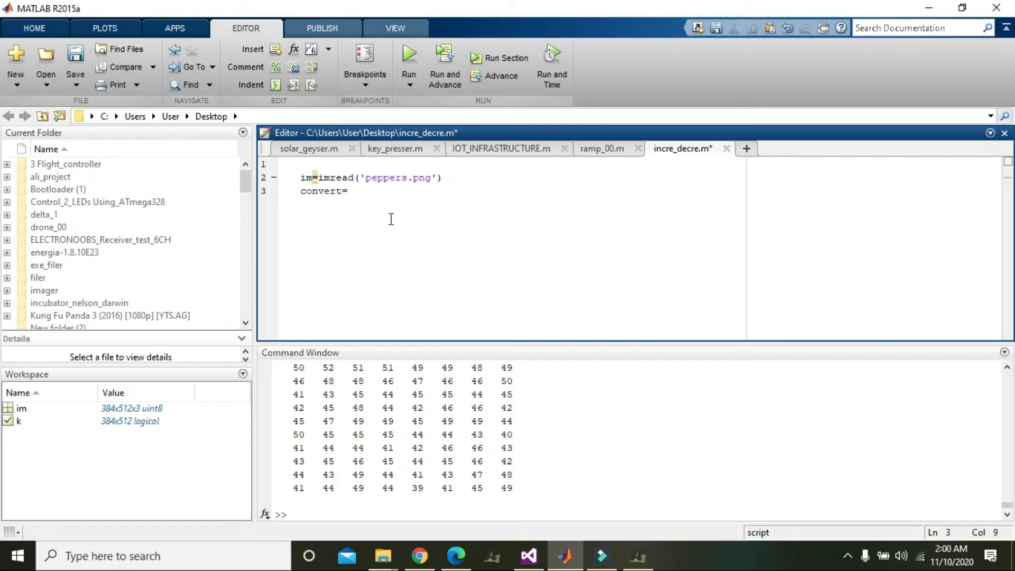
{"action": "type", "text": "im2"}
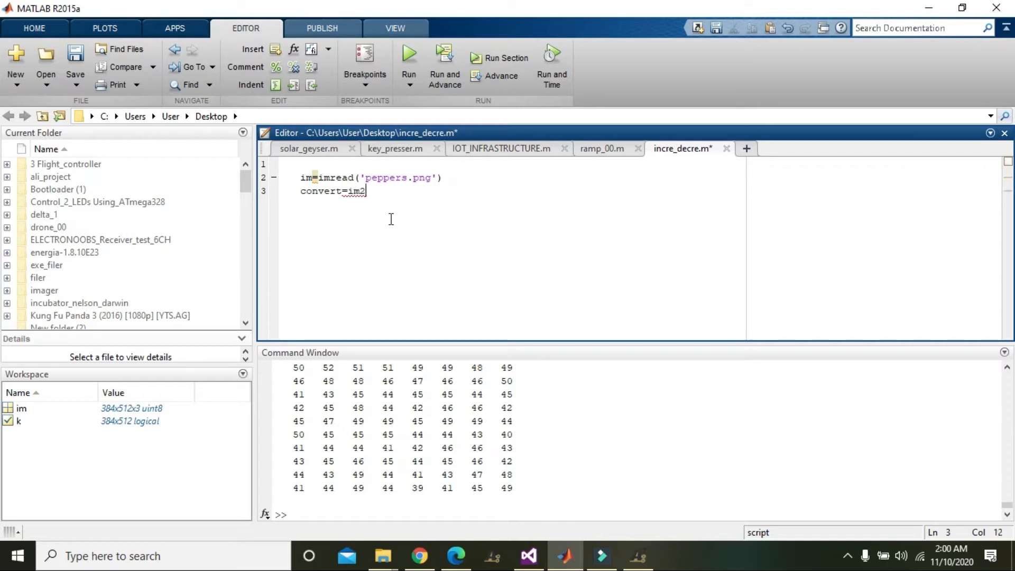
{"action": "type", "text": "bw"}
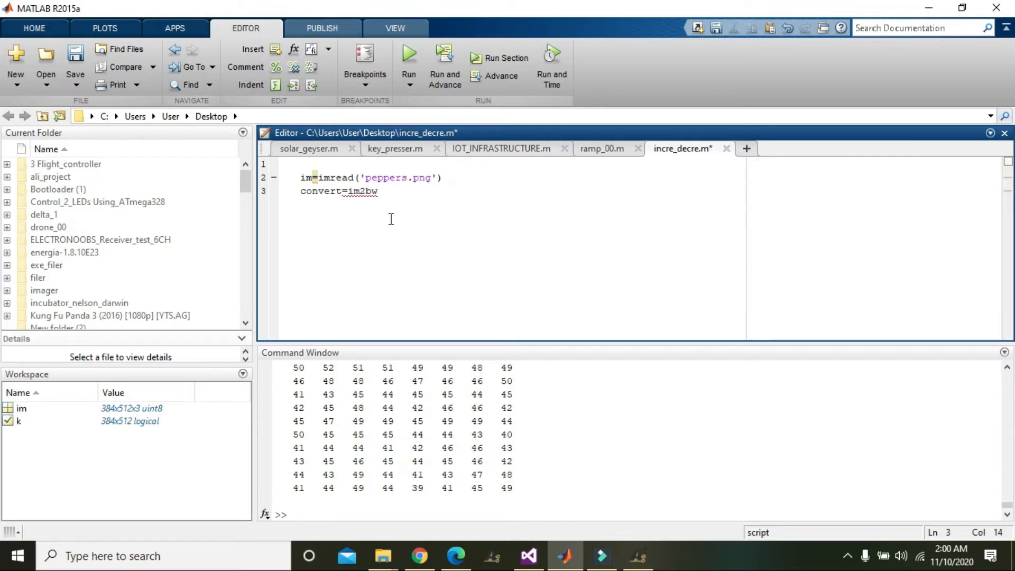
{"action": "type", "text": "(i)"}
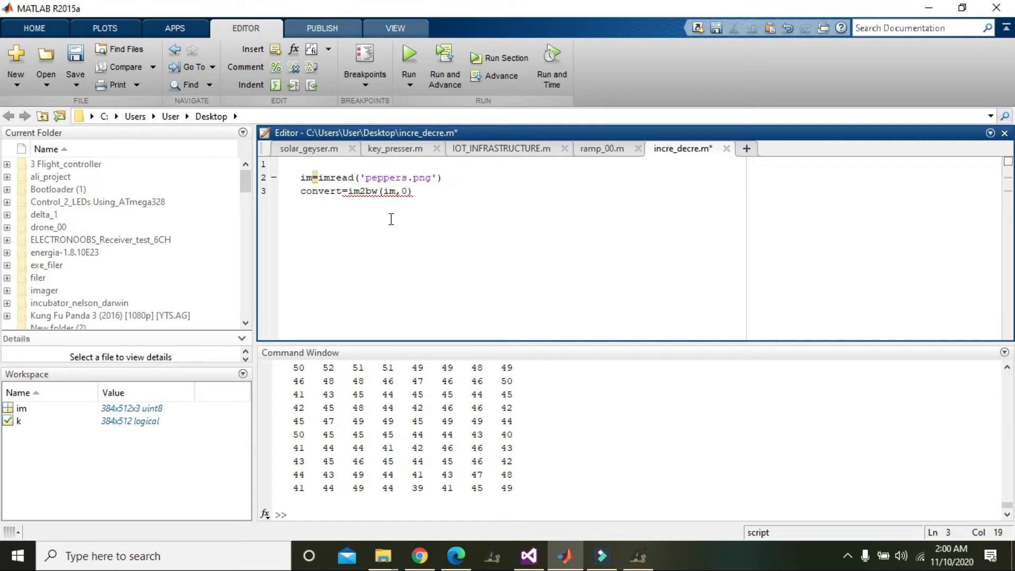
{"action": "type", "text": ".7"}
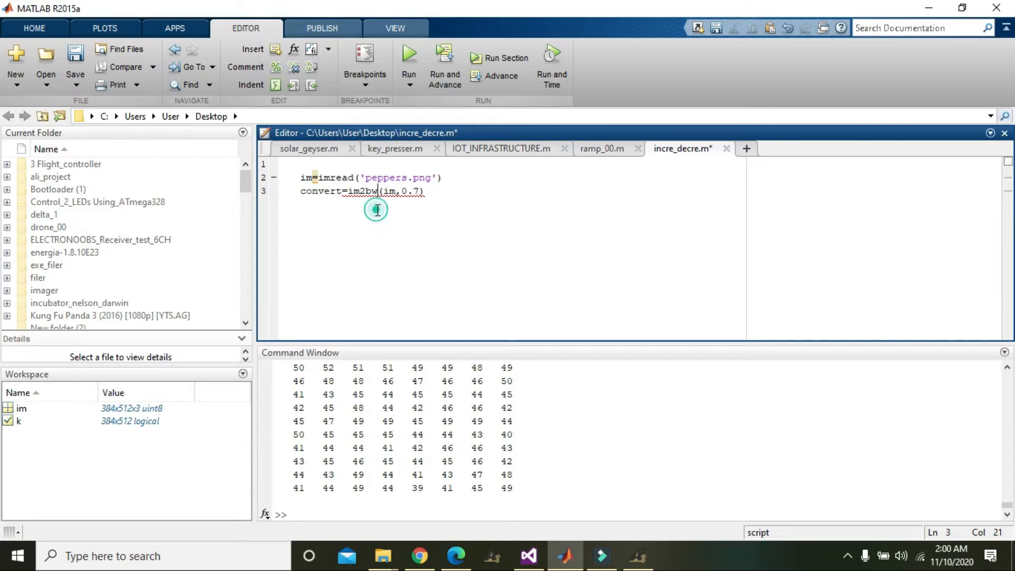
- Check the convert, im2bw and im names on line 3, then enter 0.7 as the threshold
{"action": "left_click", "coordinate": [354, 191]}
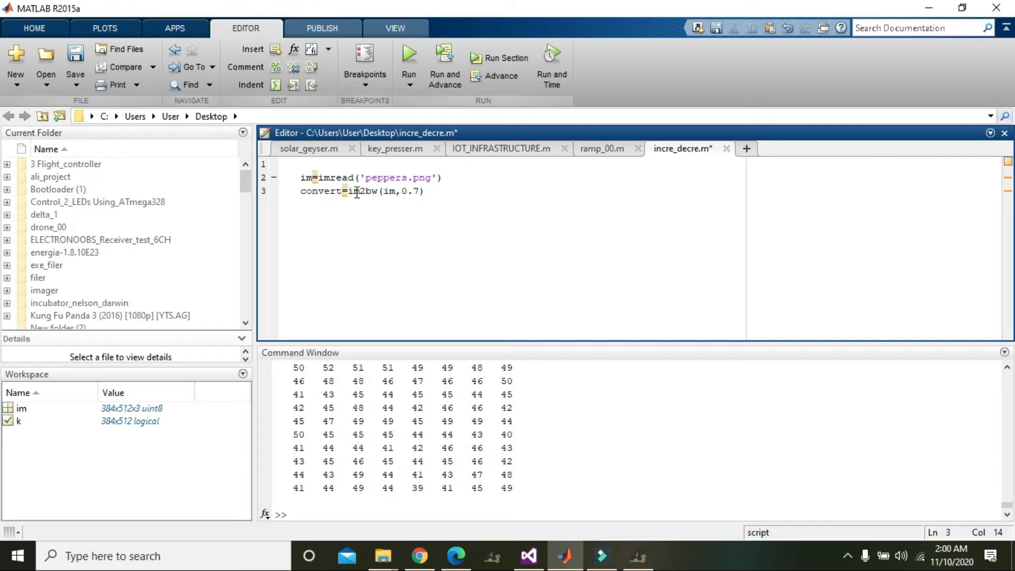
{"action": "double_click", "coordinate": [323, 191]}
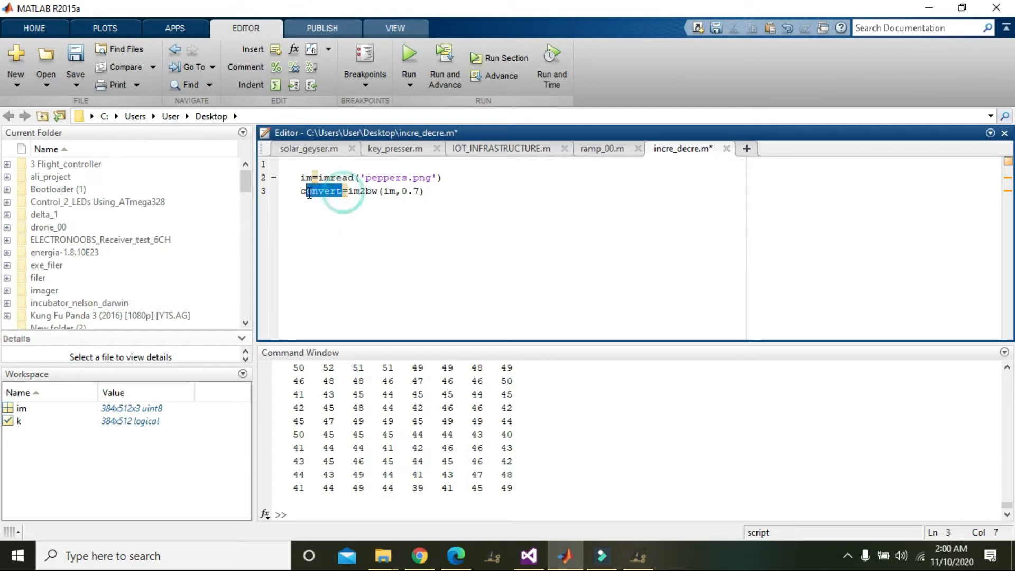
{"action": "double_click", "coordinate": [321, 191]}
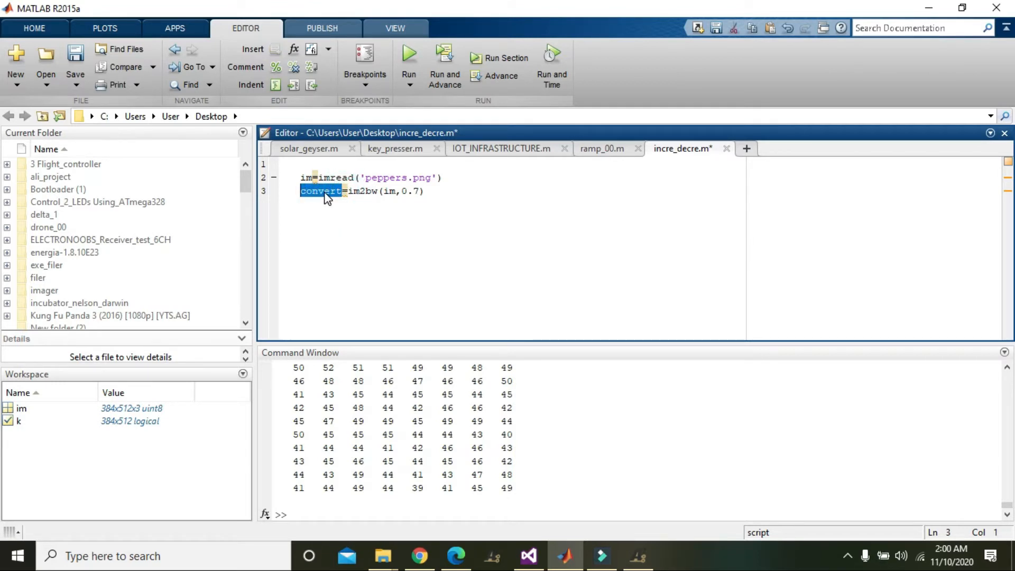
{"action": "double_click", "coordinate": [361, 191]}
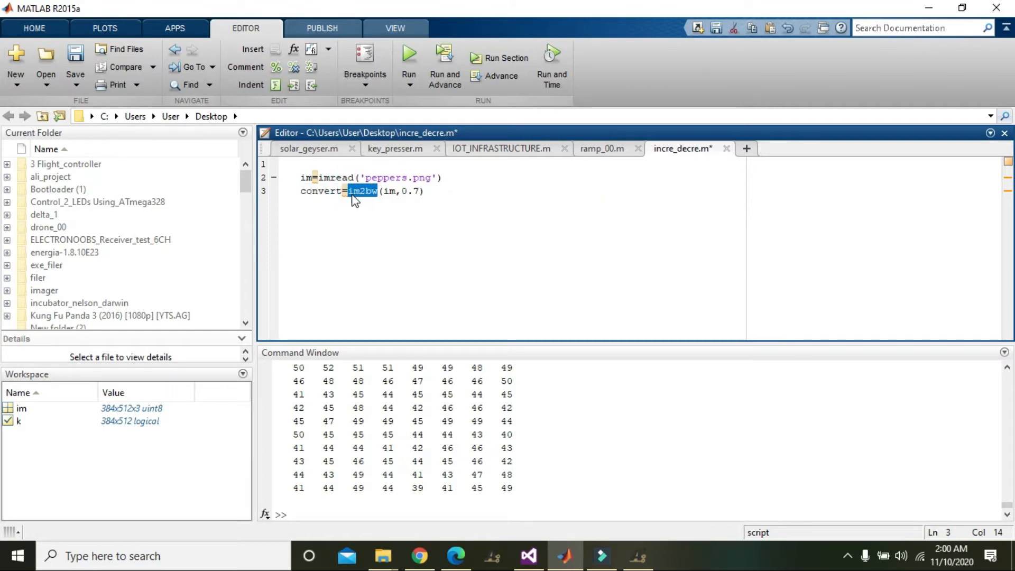
{"action": "left_click", "coordinate": [374, 191]}
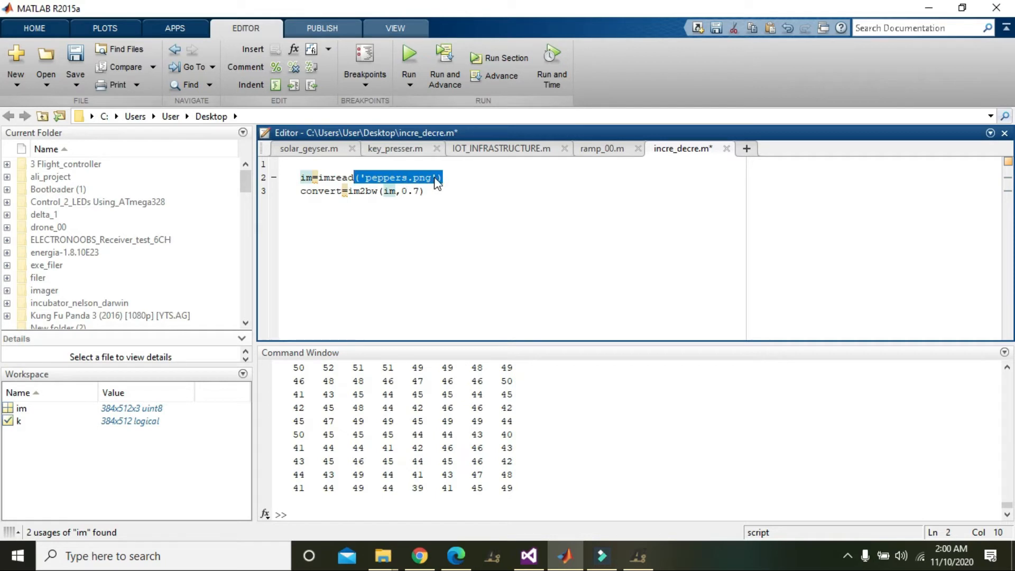
{"action": "left_click", "coordinate": [417, 191]}
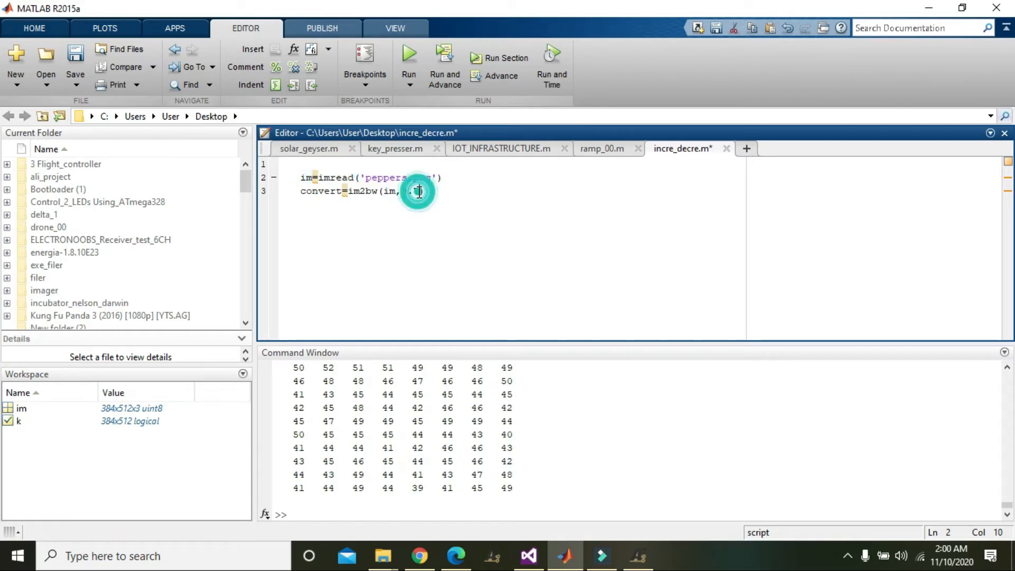
{"action": "type", "text": "0.7)"}
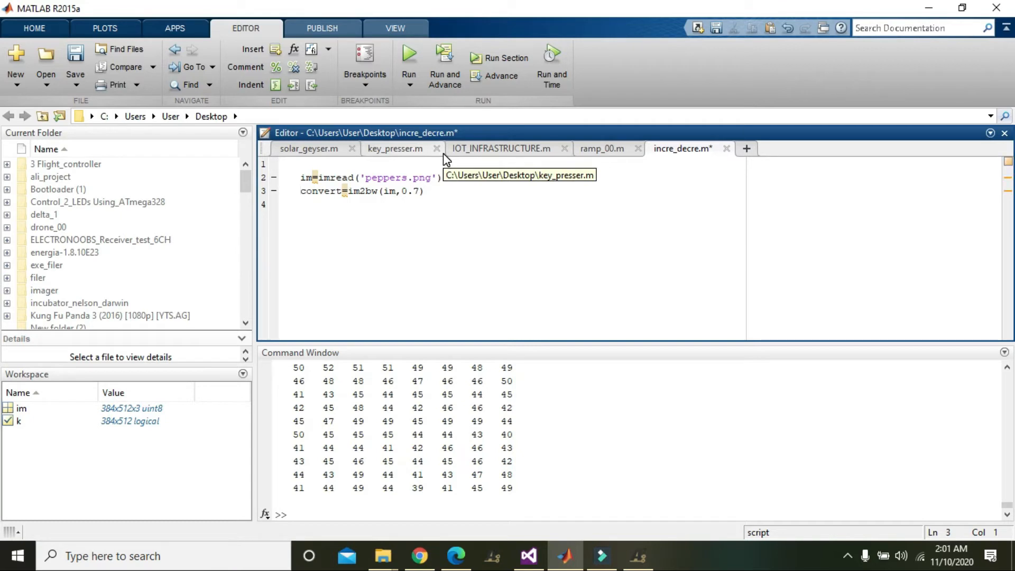
- Add imshow(im) and pause(1) before the im2bw conversion line
{"action": "type", "text": "imshow("}
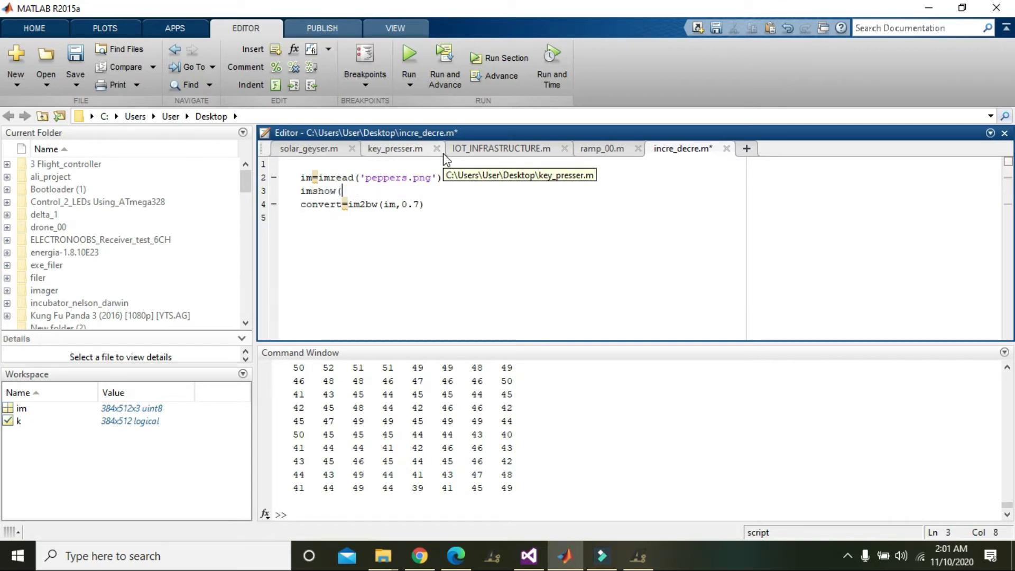
{"action": "type", "text": "im)"}
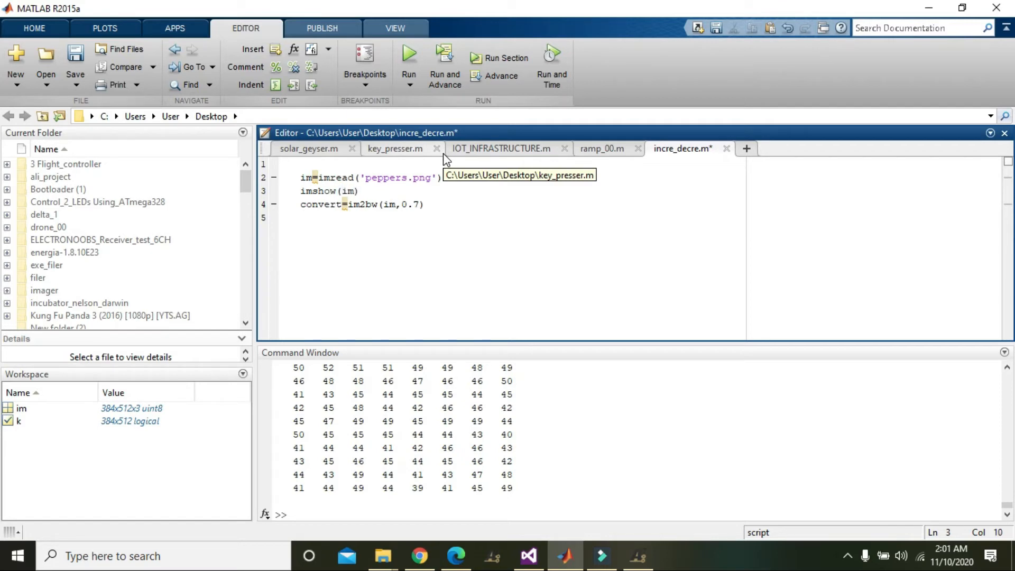
{"action": "left_click", "coordinate": [359, 191]}
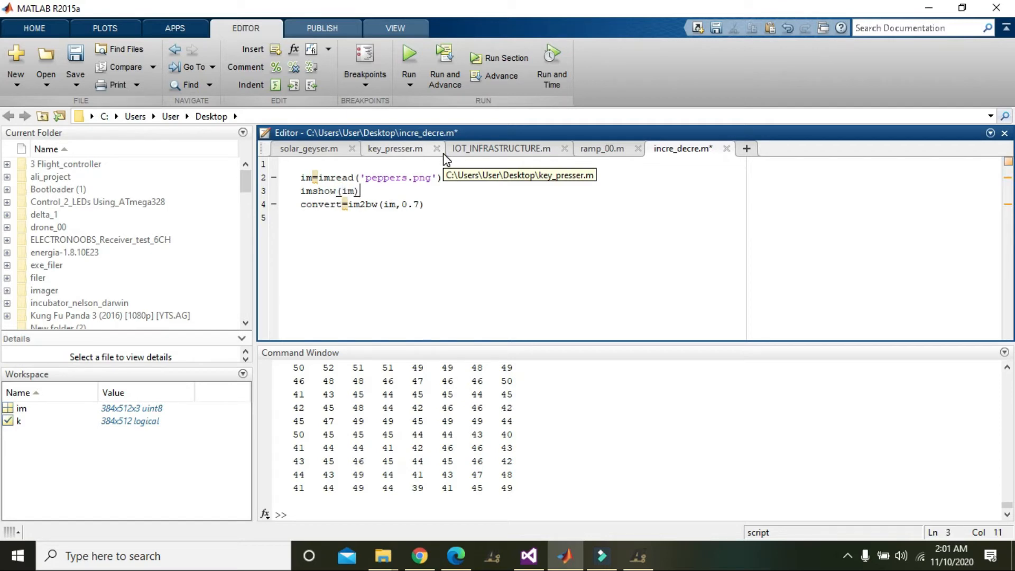
{"action": "type", "text": "pause ("}
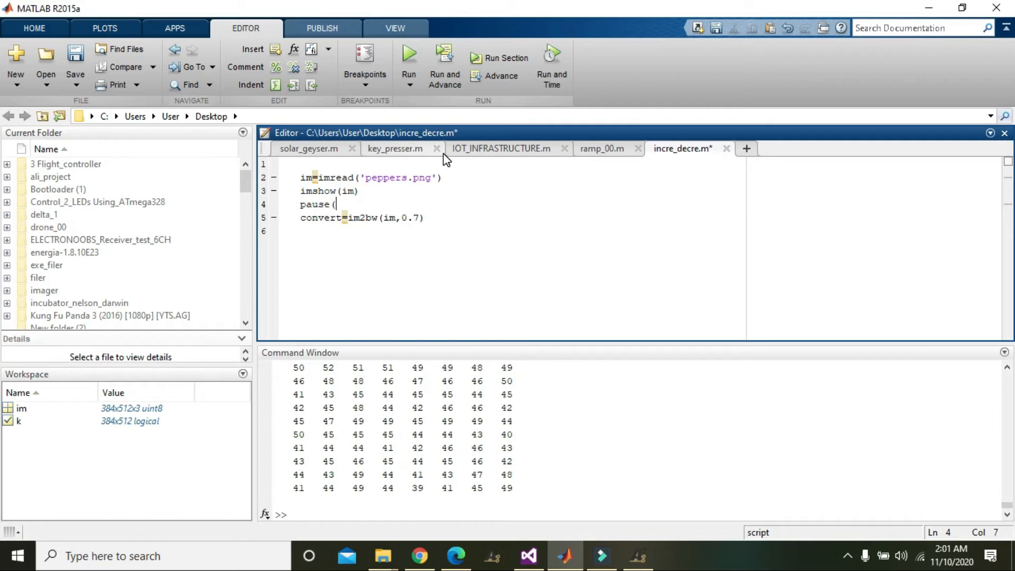
{"action": "type", "text": "1"}
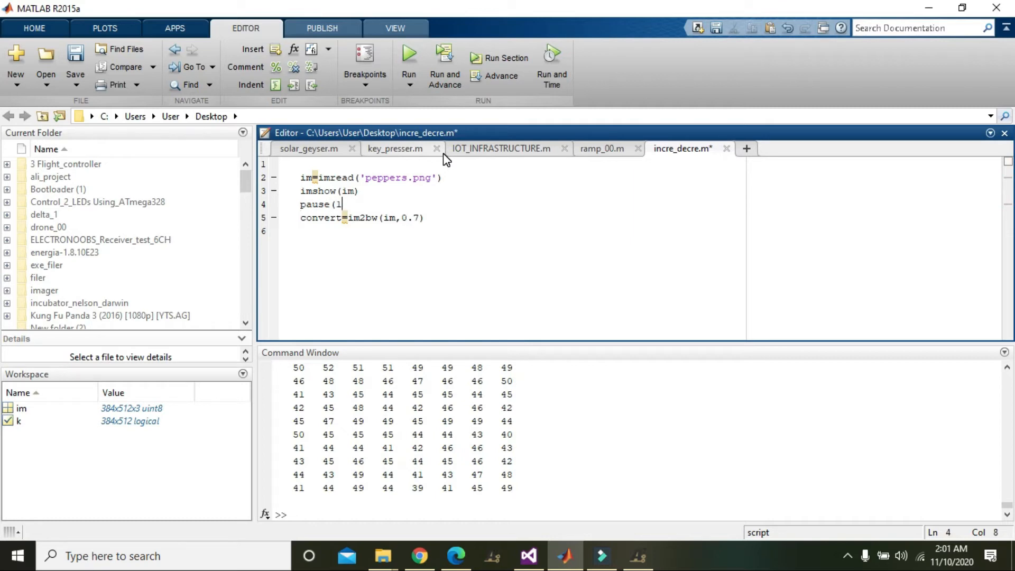
{"action": "type", "text": ")"}
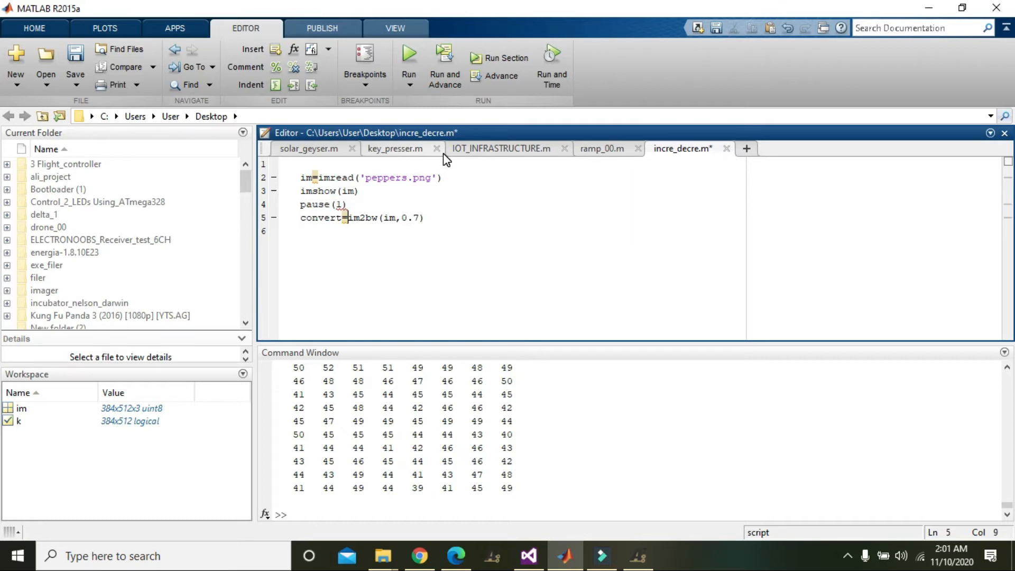
- Add imshow(convert) as the final script line
{"action": "type", "text": "ims"}
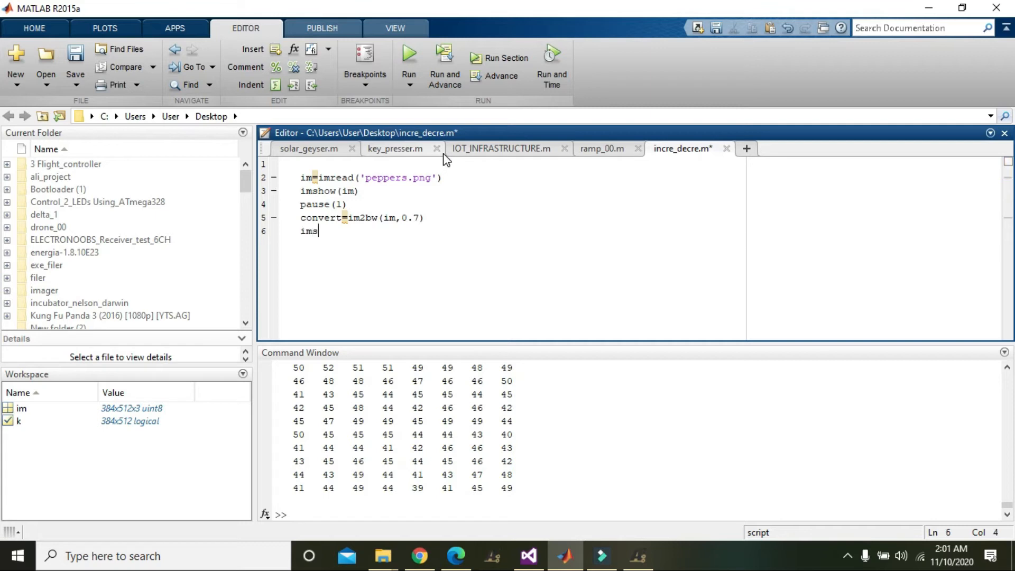
{"action": "type", "text": "how(c"}
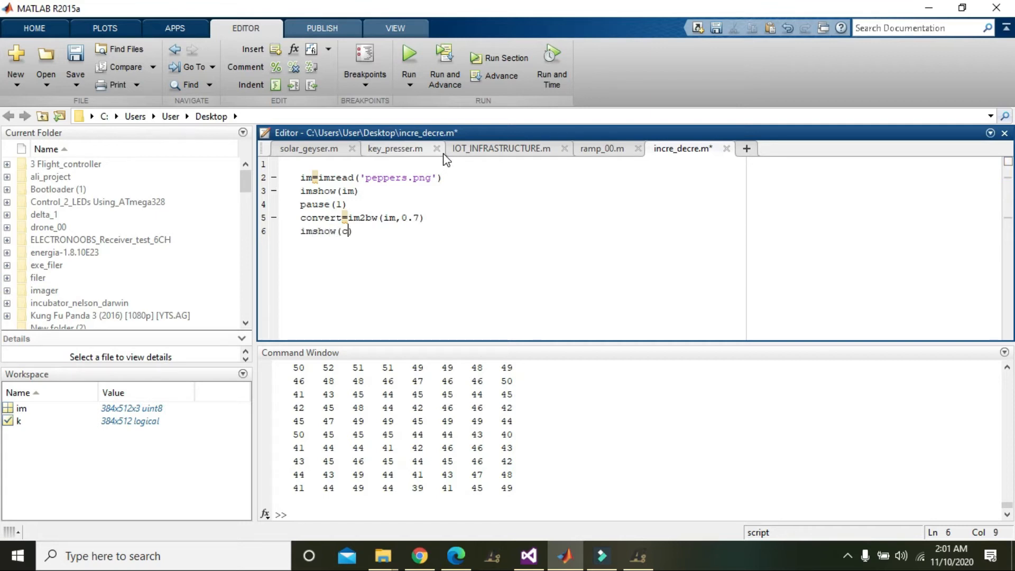
{"action": "type", "text": "onvert"}
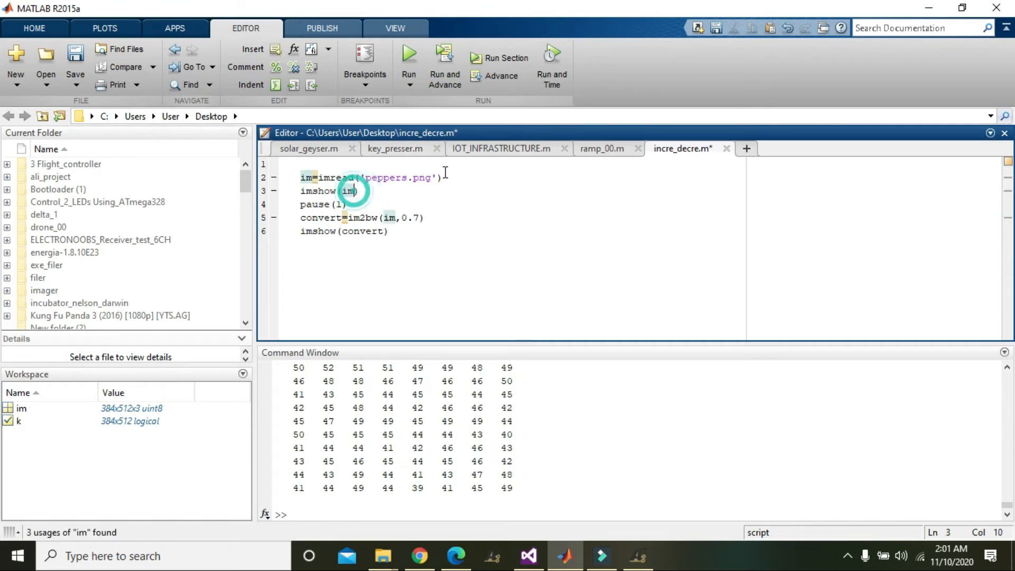
{"action": "double_click", "coordinate": [394, 177]}
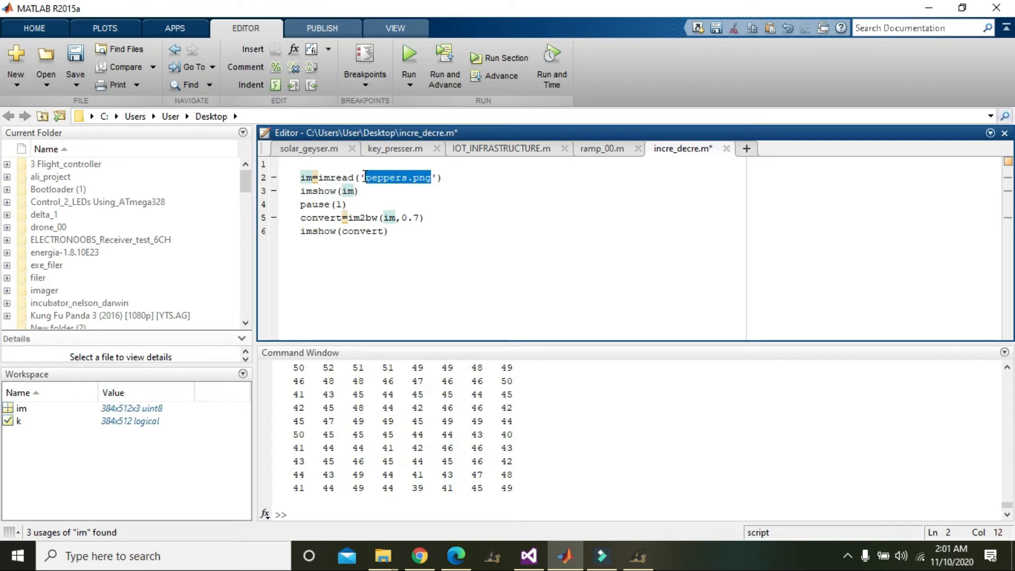
{"action": "double_click", "coordinate": [330, 204]}
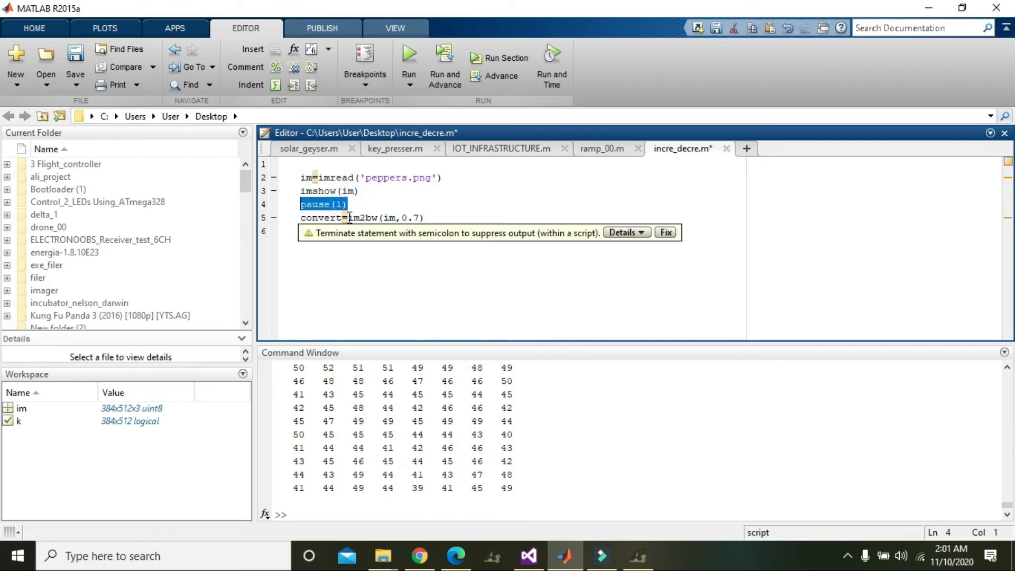
{"action": "type", "text": "imshow(convert)"}
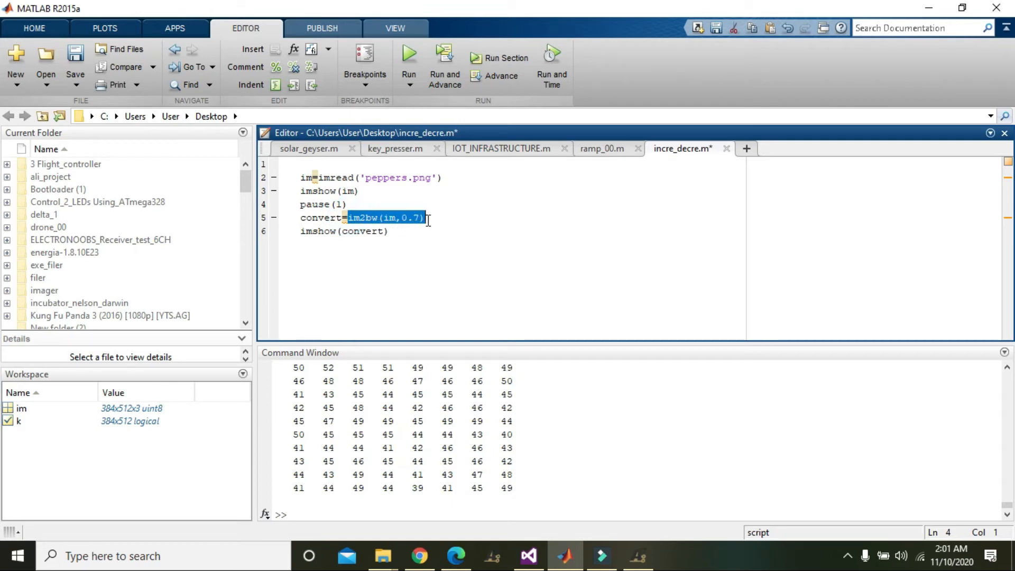
{"action": "double_click", "coordinate": [364, 231]}
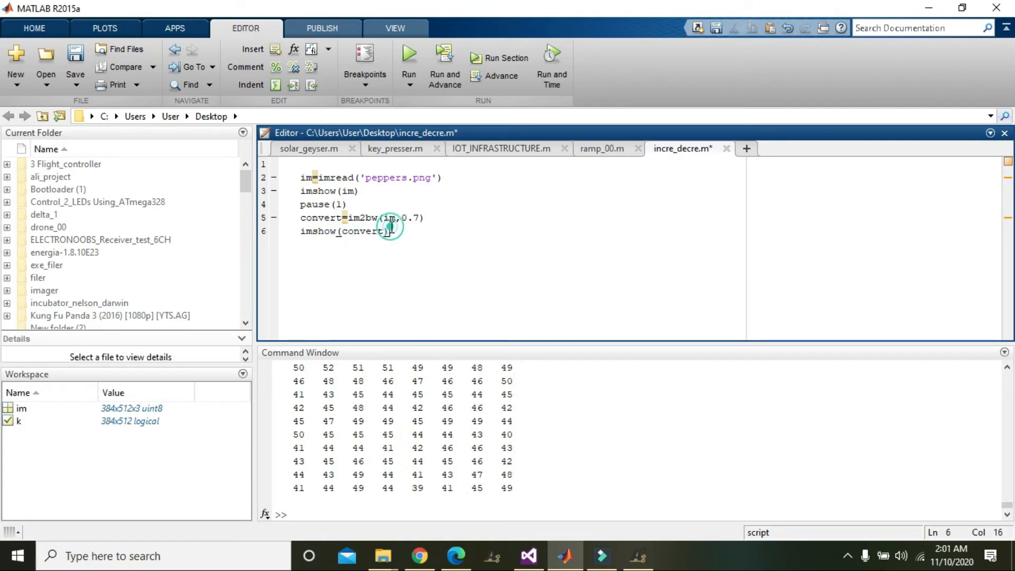
{"action": "mouse_move", "coordinate": [565, 554]}
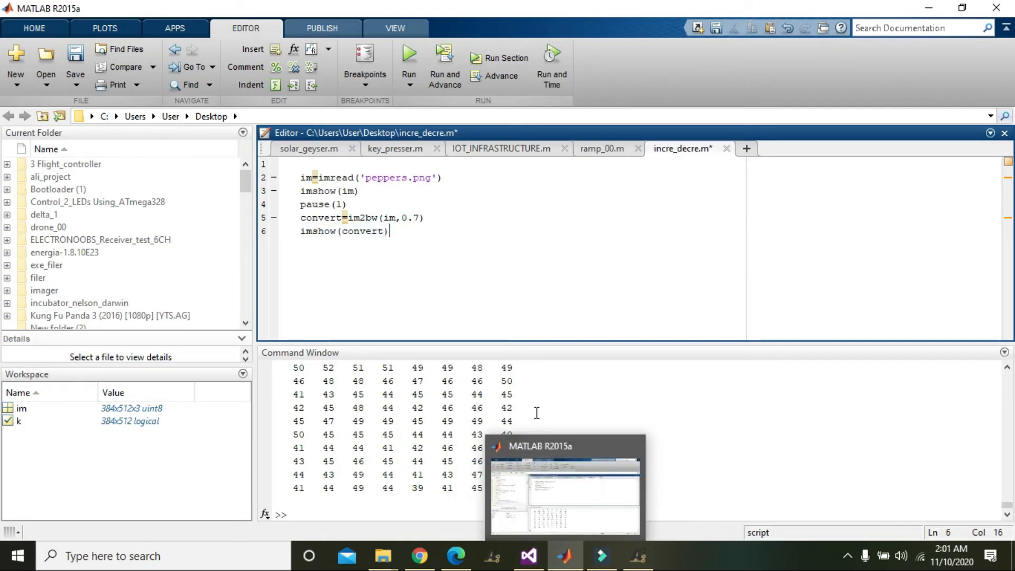
- Run the script to view the 0.7-threshold binary peppers figure, then close Figure 1
{"action": "left_click", "coordinate": [408, 54]}
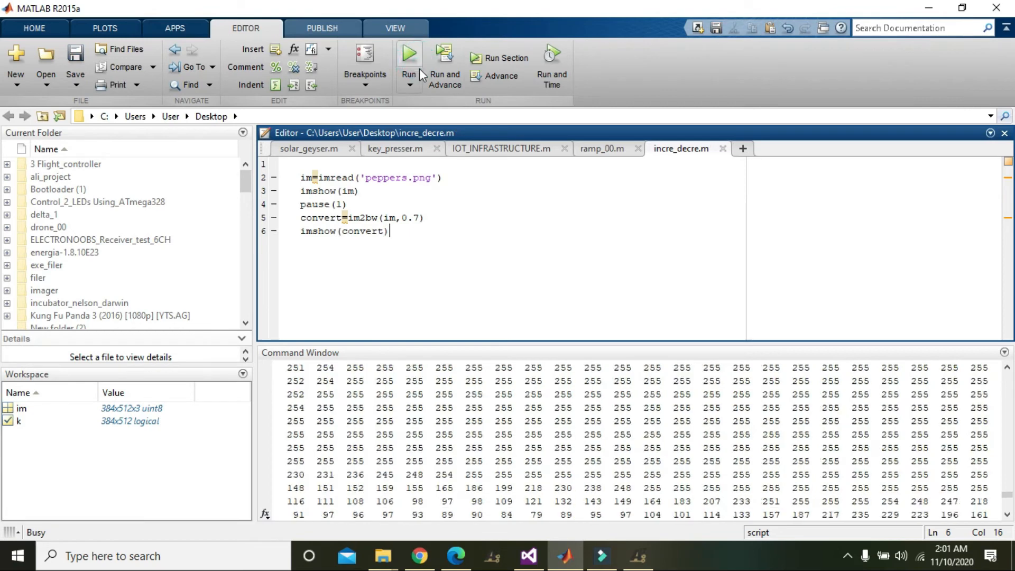
{"action": "left_click", "coordinate": [409, 54]}
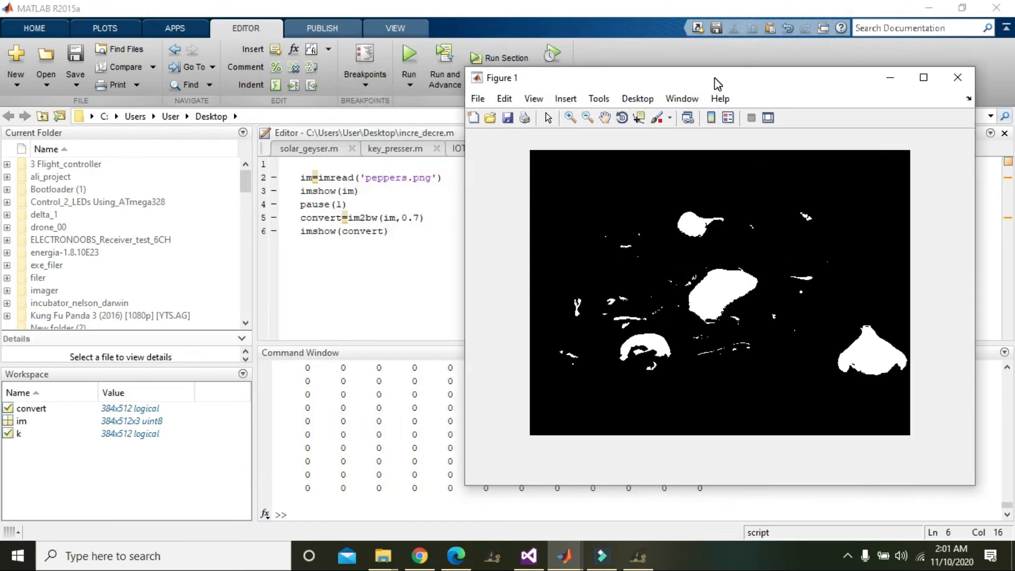
{"action": "mouse_move", "coordinate": [908, 112]}
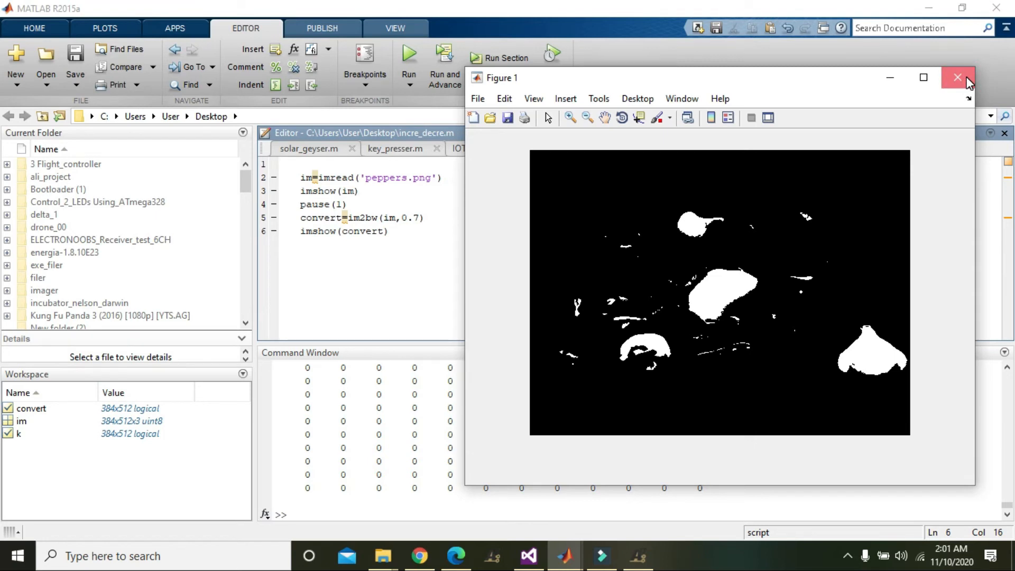
{"action": "left_click", "coordinate": [957, 77]}
{"action": "type", "text": "1"}
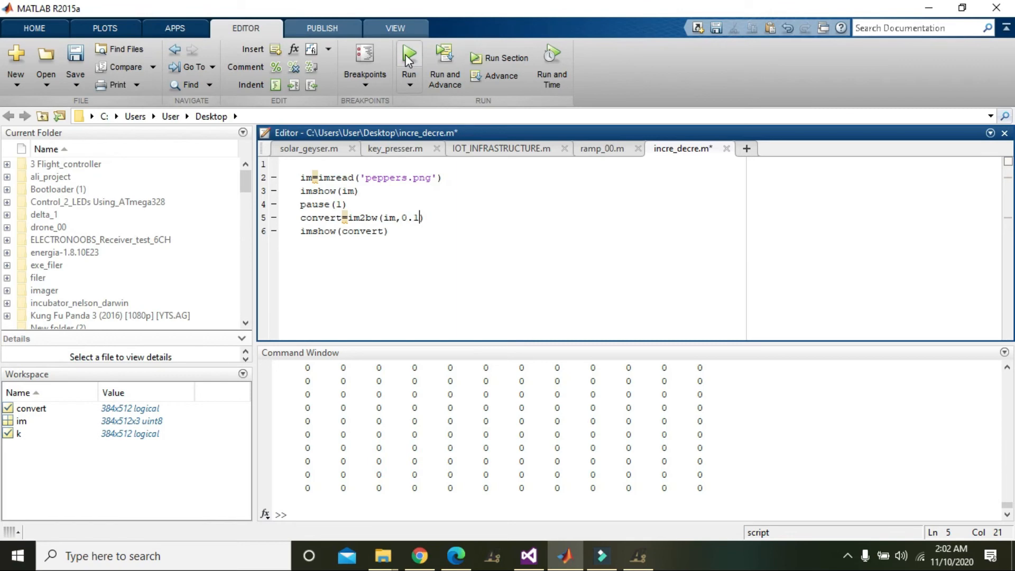
- Run at threshold 0.1, view the mostly white result, and close the figure
{"action": "left_click", "coordinate": [408, 57]}
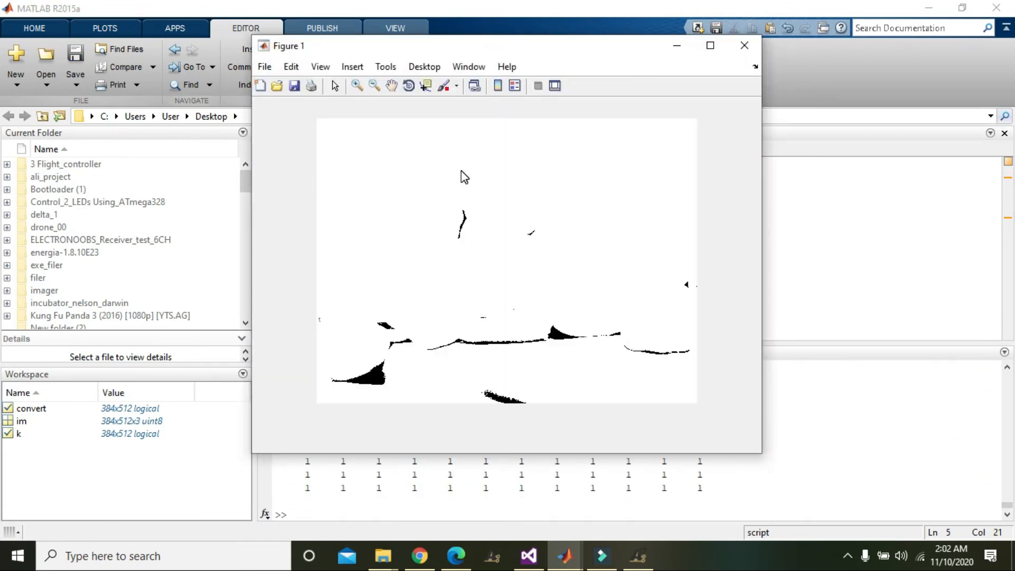
{"action": "left_click", "coordinate": [743, 46]}
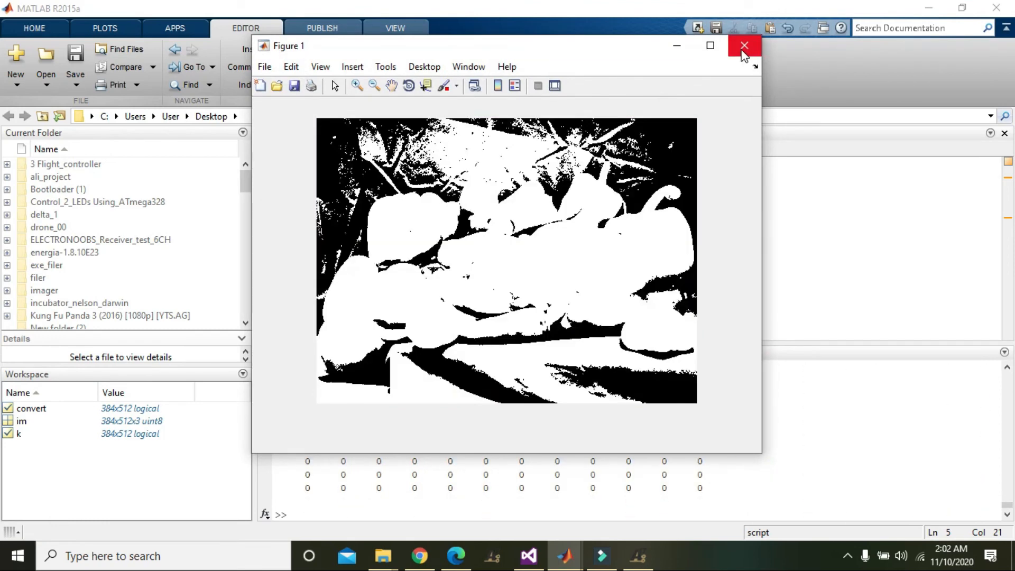
{"action": "mouse_move", "coordinate": [743, 46]}
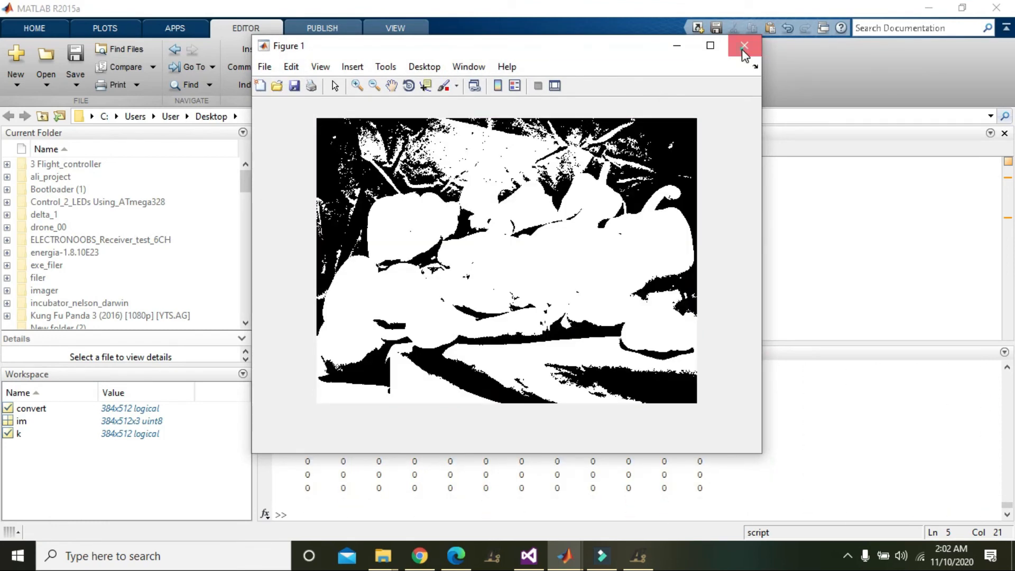
{"action": "left_click", "coordinate": [744, 45]}
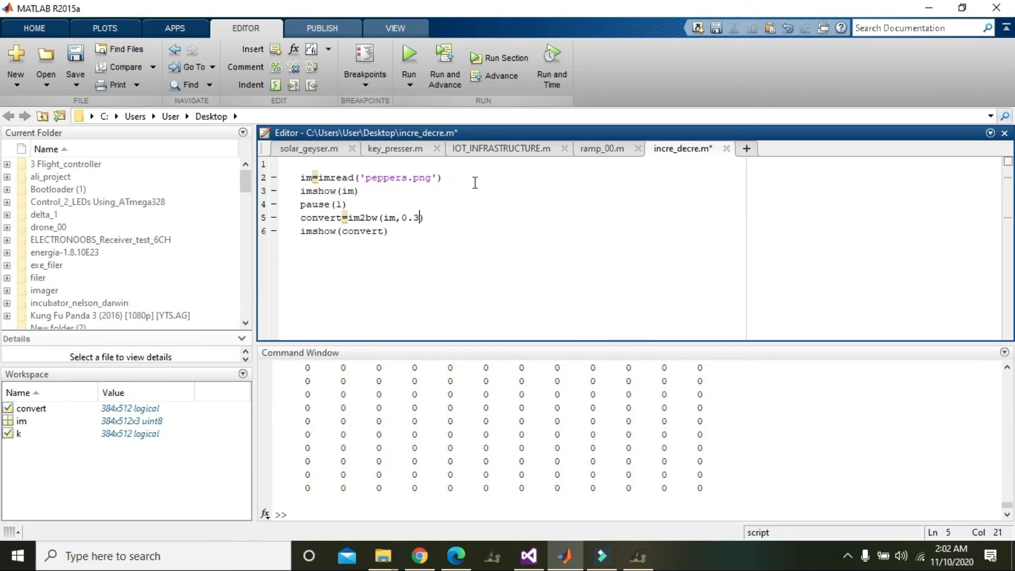
- Run at threshold 0.3, inspect the binary peppers image, and close Figure 1
{"action": "left_click", "coordinate": [408, 53]}
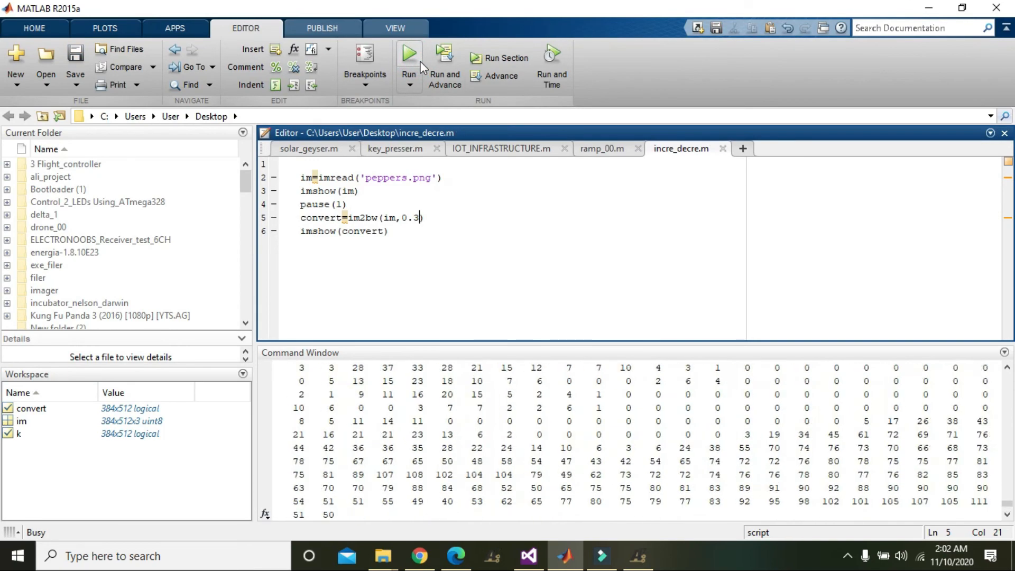
{"action": "left_click", "coordinate": [409, 53]}
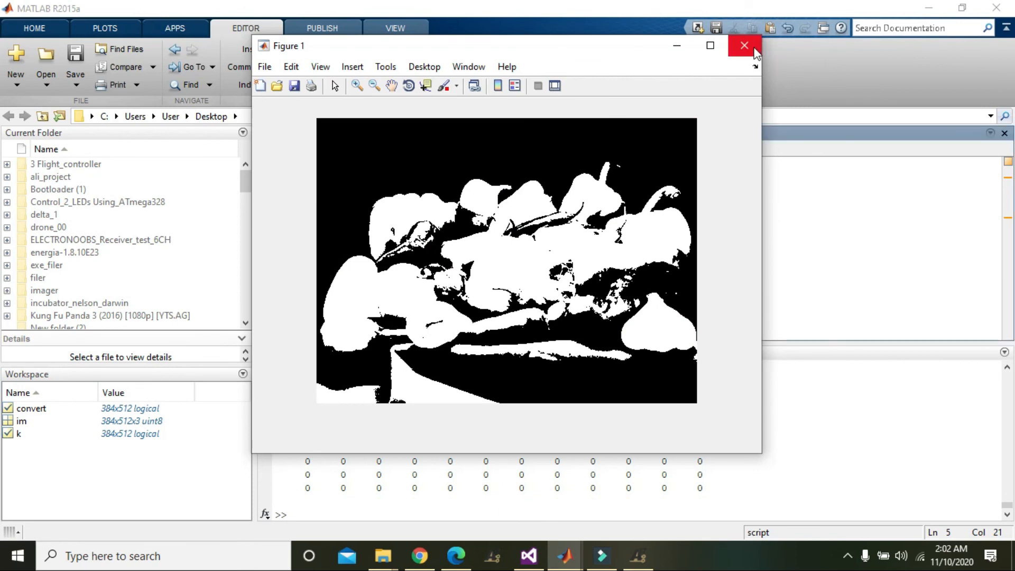
{"action": "left_click", "coordinate": [743, 46]}
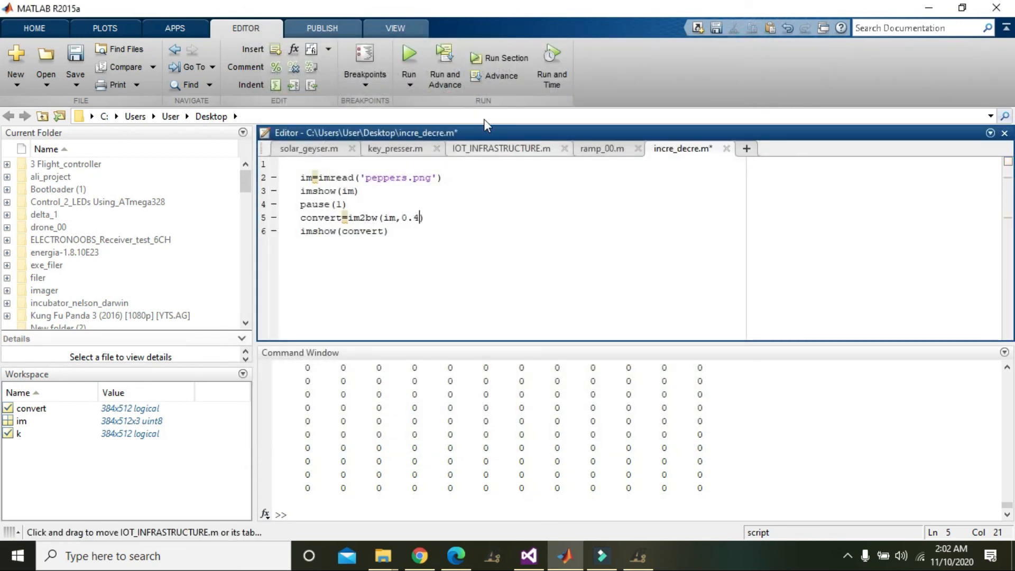
- Save and rerun incre_decre.m with the im2bw threshold set to 0.4
{"action": "left_click", "coordinate": [409, 53]}
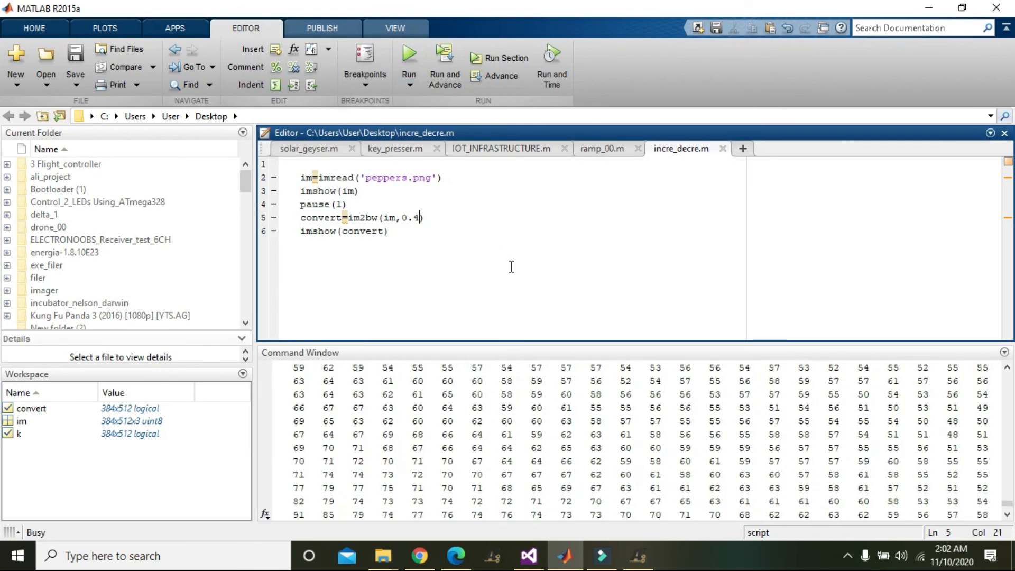
{"action": "left_click", "coordinate": [409, 57]}
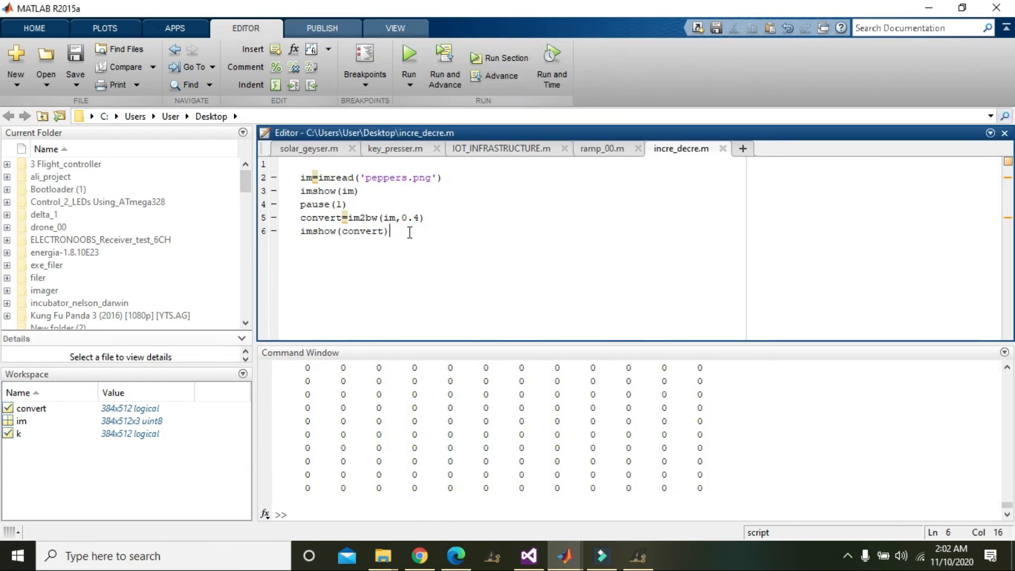
{"action": "mouse_move", "coordinate": [421, 230]}
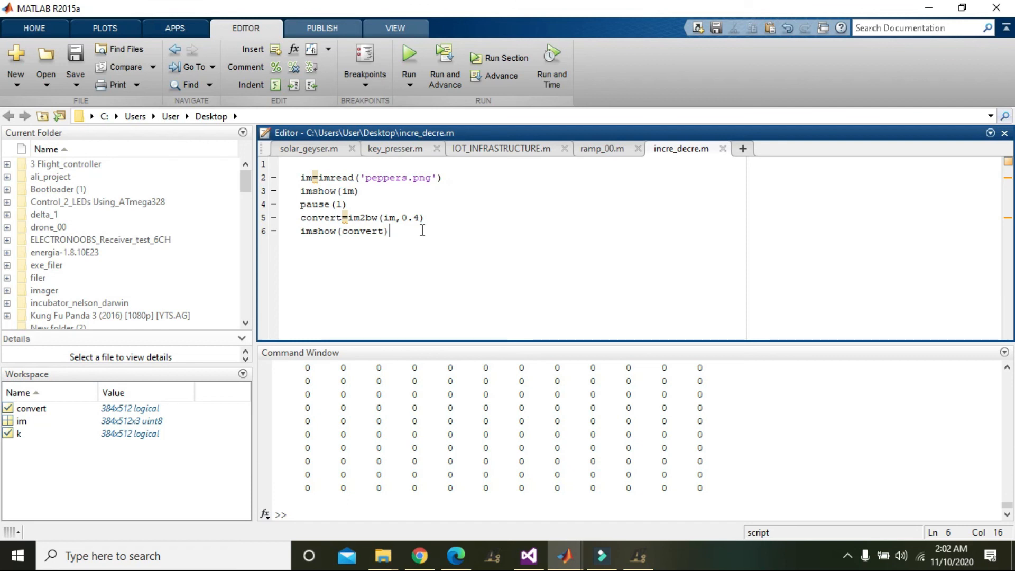